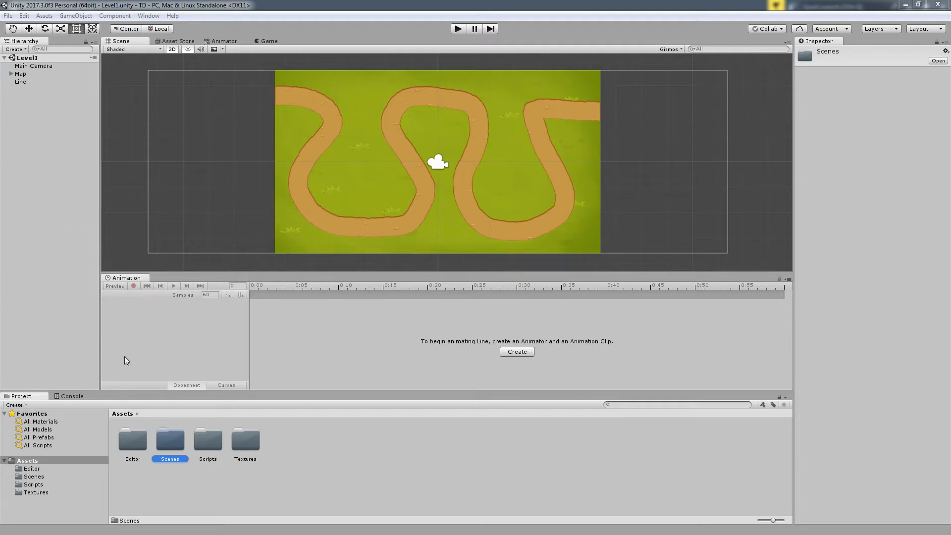
Select the Line object to show its Line script with P0 1,0,0 and P1 3,0,0.
left_click(20, 81)
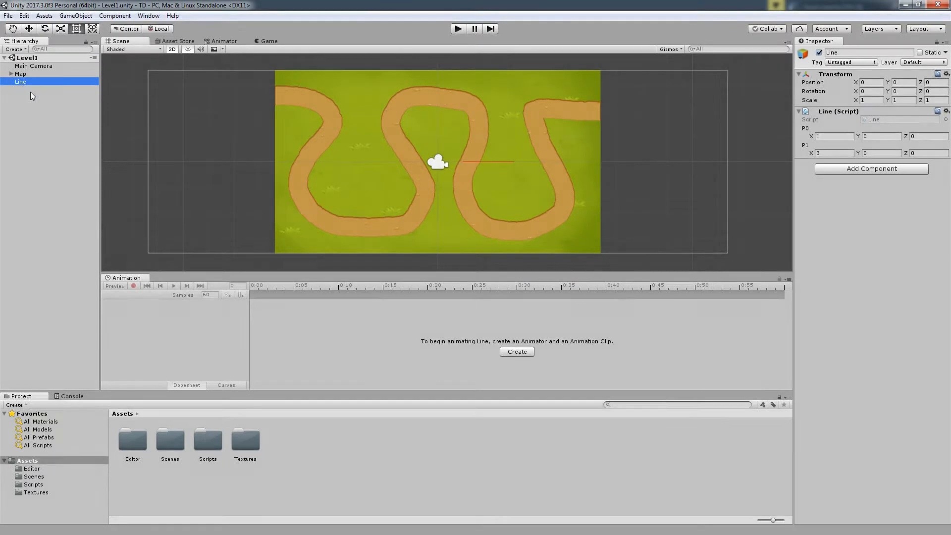
mouse_move(488, 166)
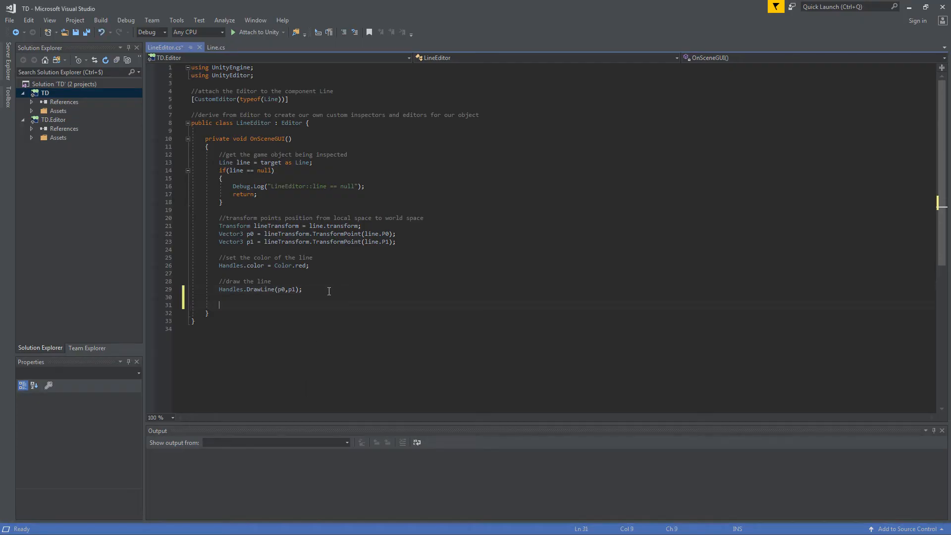
Add a 'create a position handle' comment and assign p0 = Handles.PositionHandle(p0, handleRotation).
type("//cr")
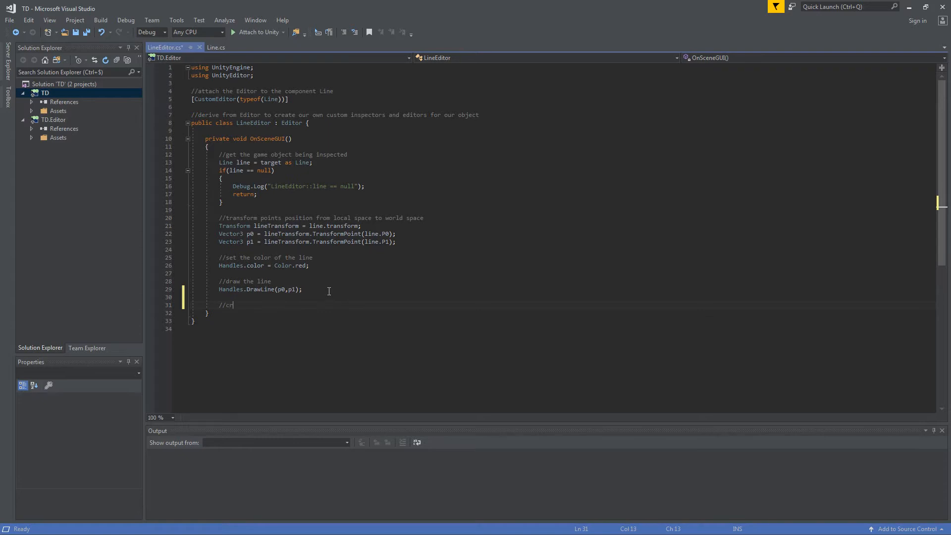
type("eate a postion handle in the scene")
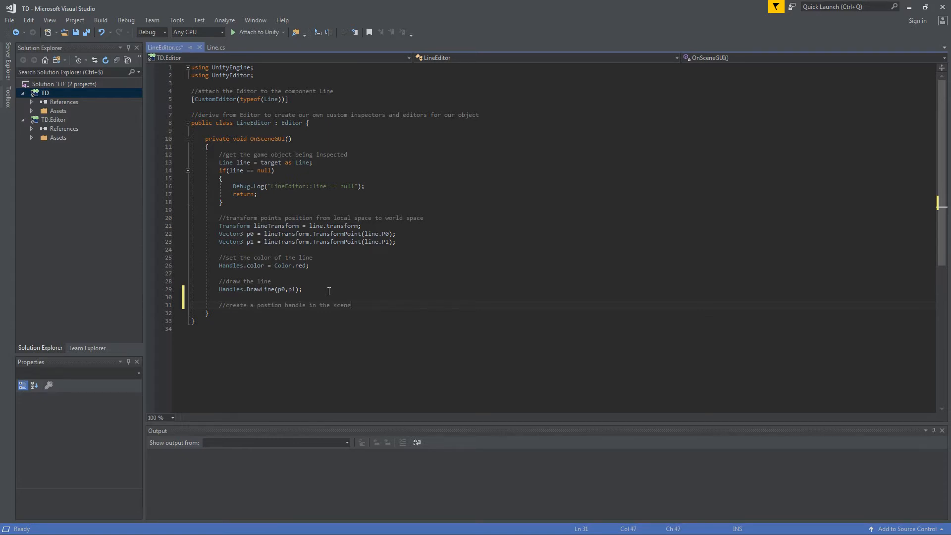
type("\" \"")
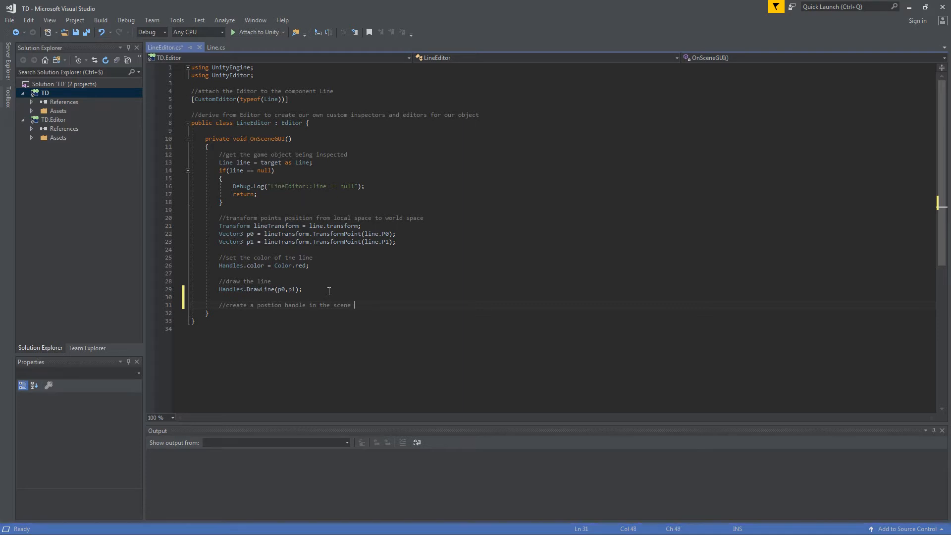
type("view")
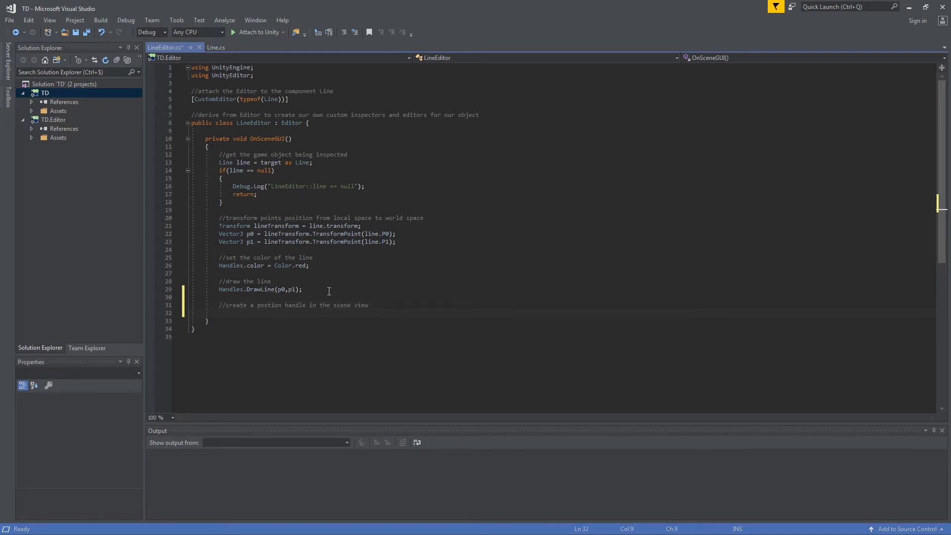
type("p0 =")
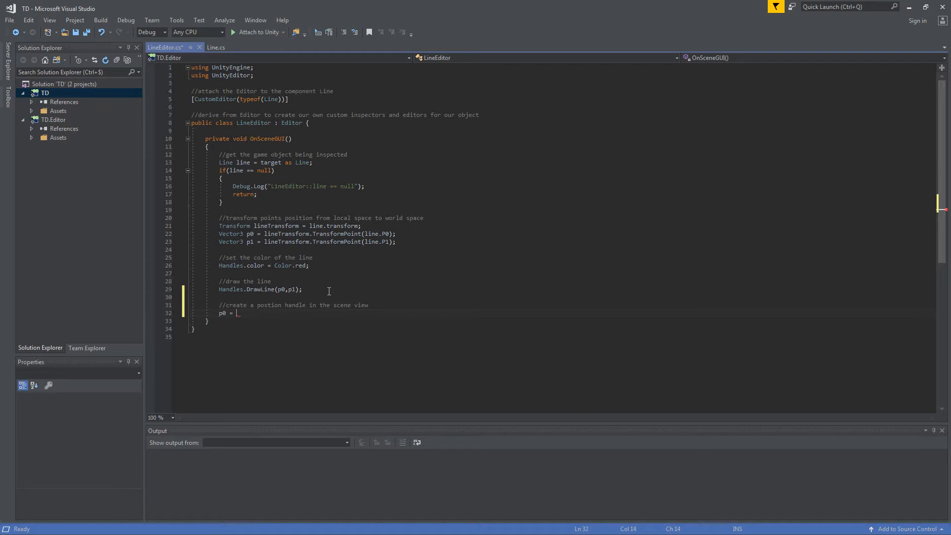
type("H")
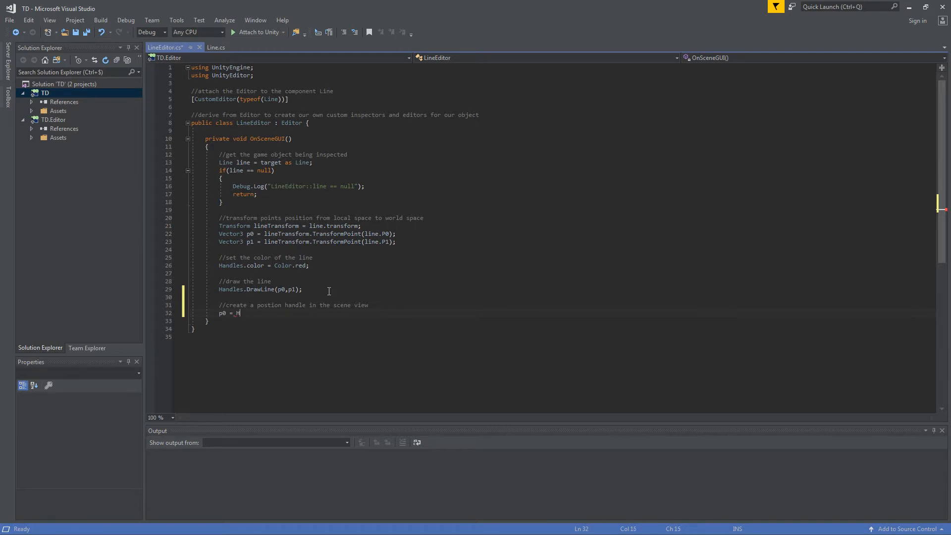
type("andles.")
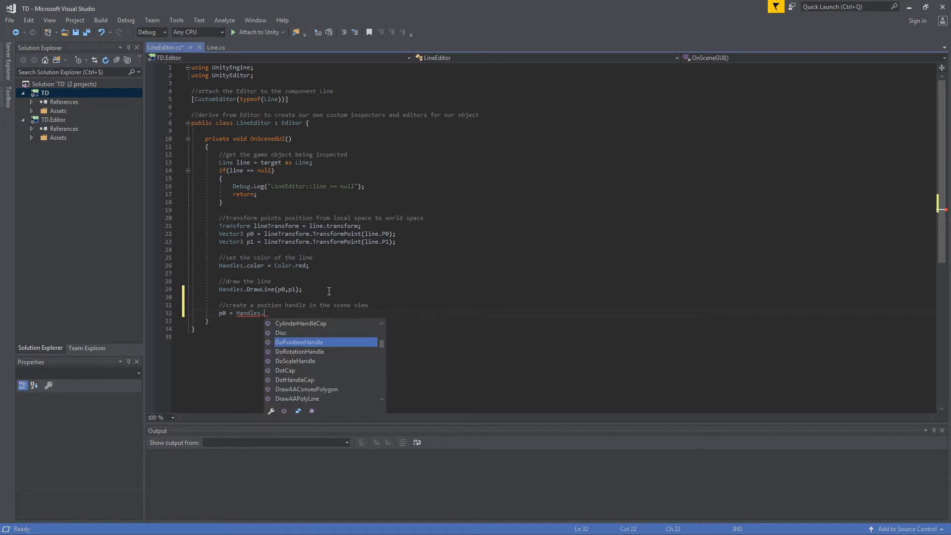
type("pos")
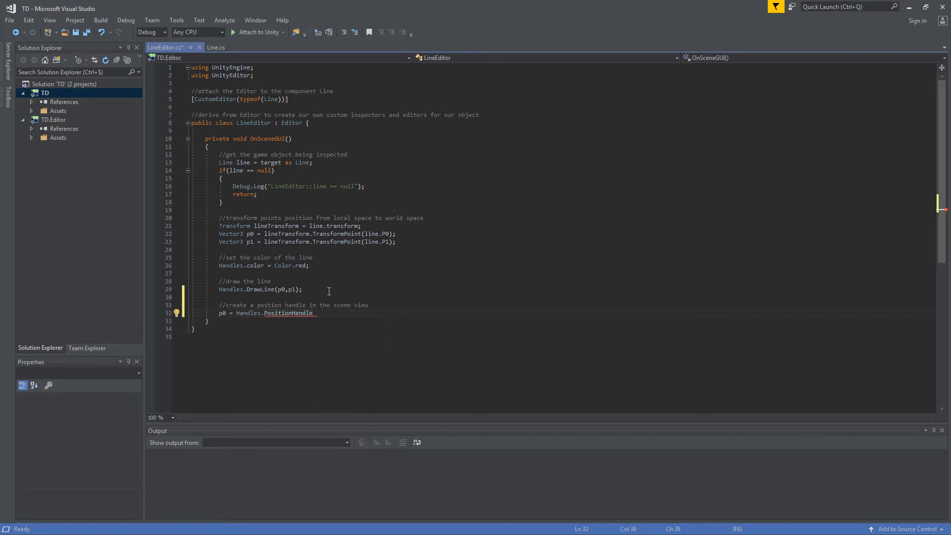
type("(")
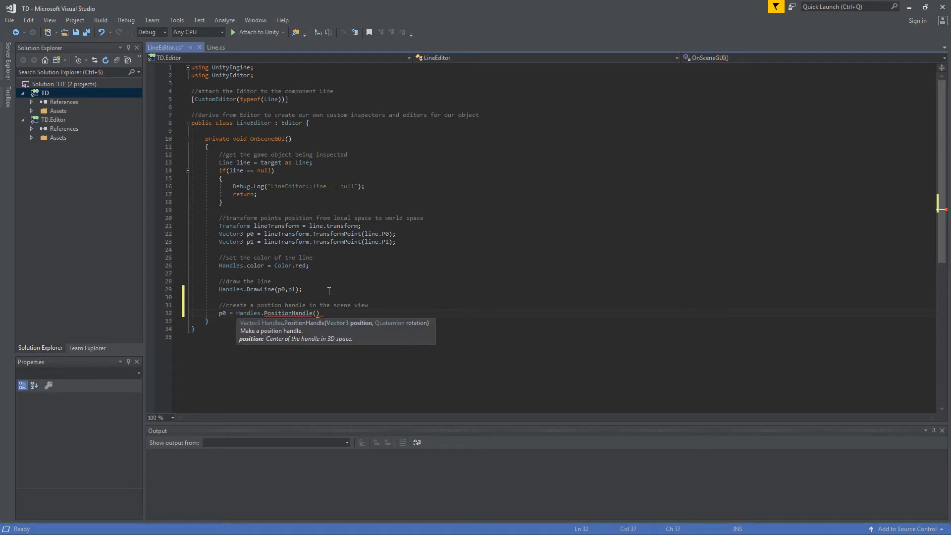
type("p0,h")
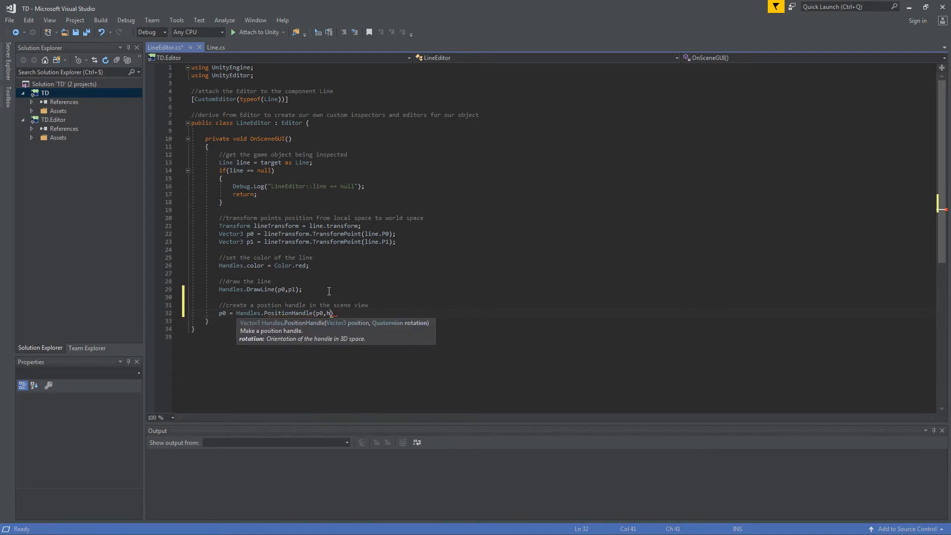
type("andle)")
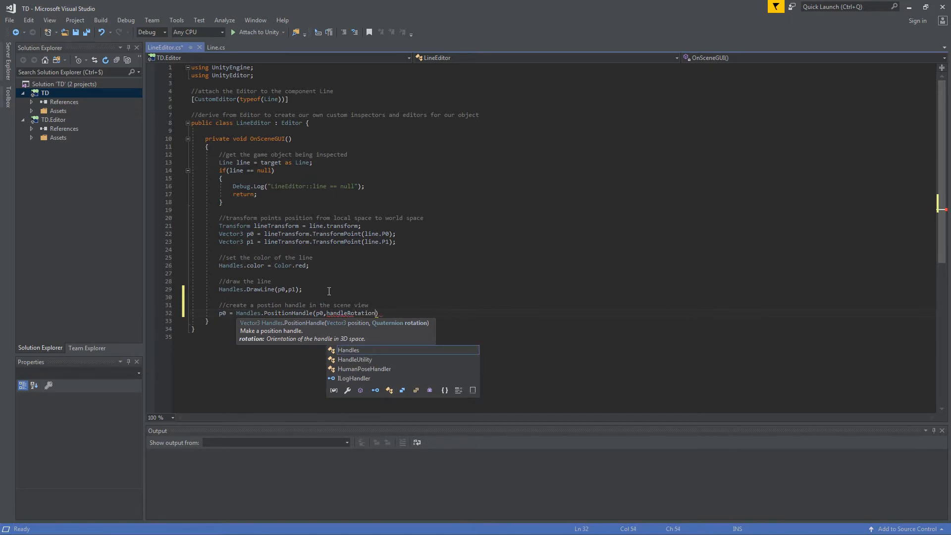
type(");")
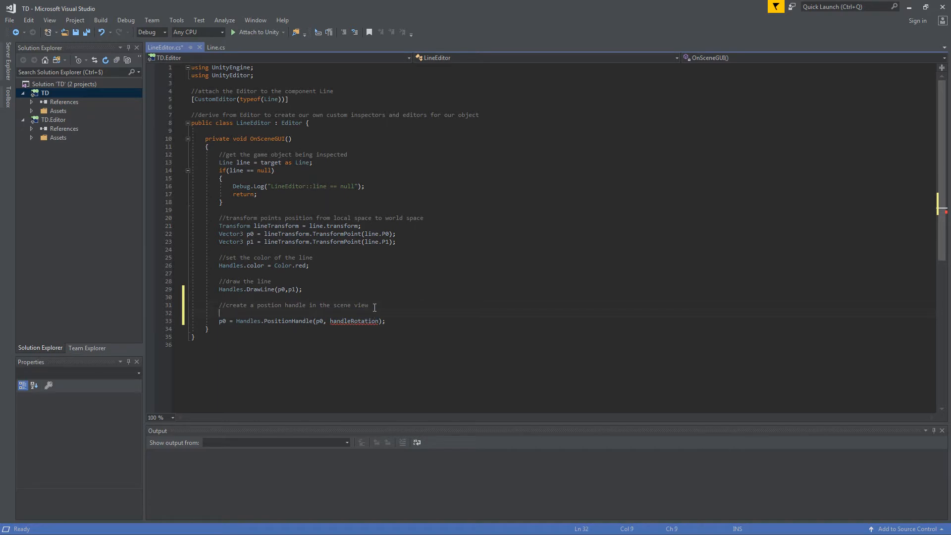
Declare Quaternion handleRotation = Quaternion.identity and begin the p1 position-handle line.
type("Quaternion handleRotation")
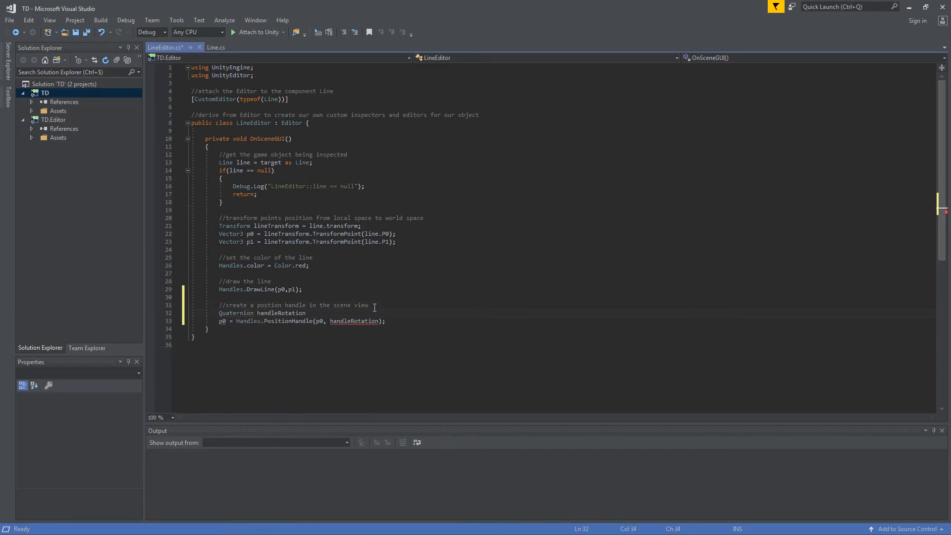
type("= Q")
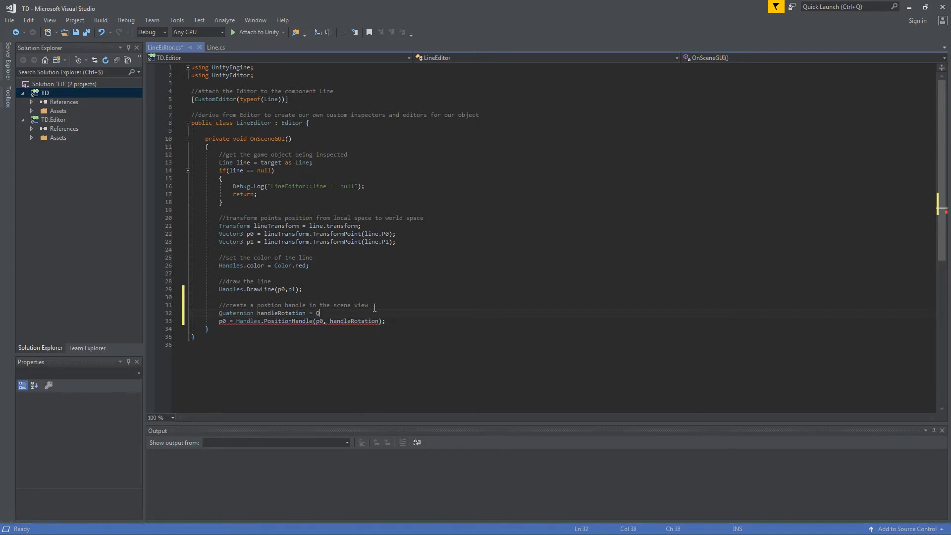
type("Quaternion")
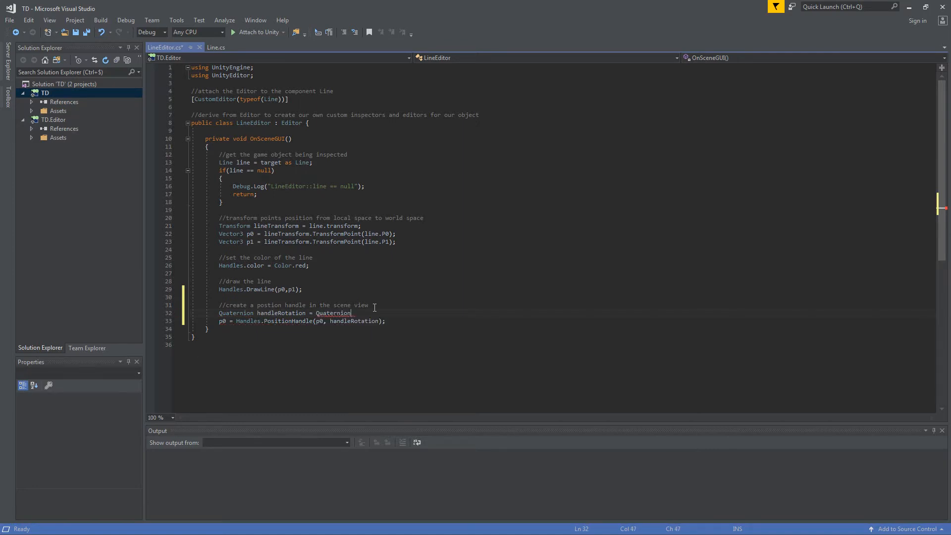
type(".")
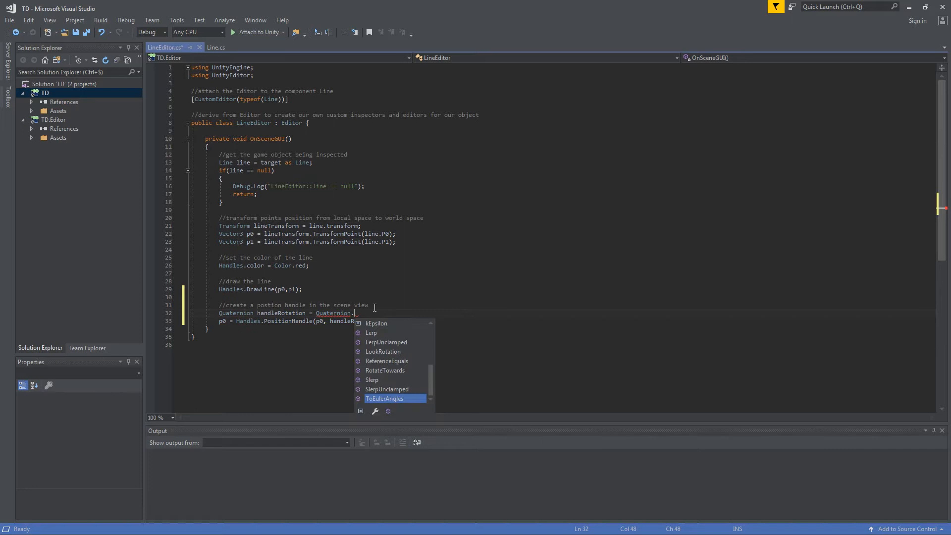
type("identity")
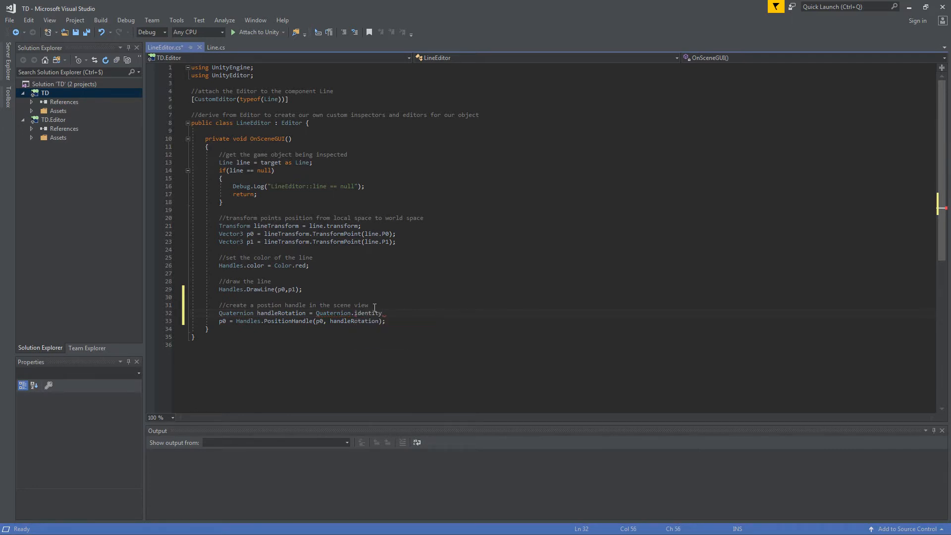
type(";")
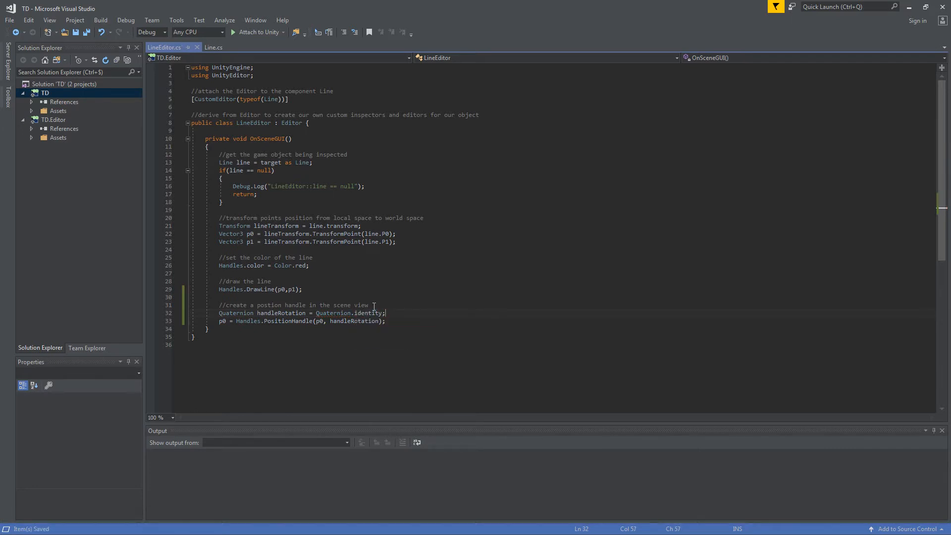
mouse_move(357, 362)
type("p1 =")
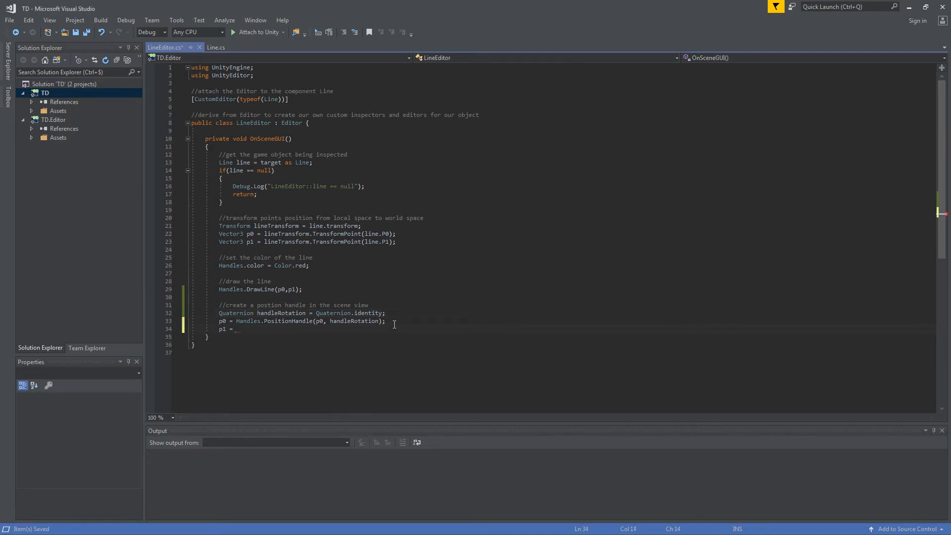
type("Handles.PositionHandle")
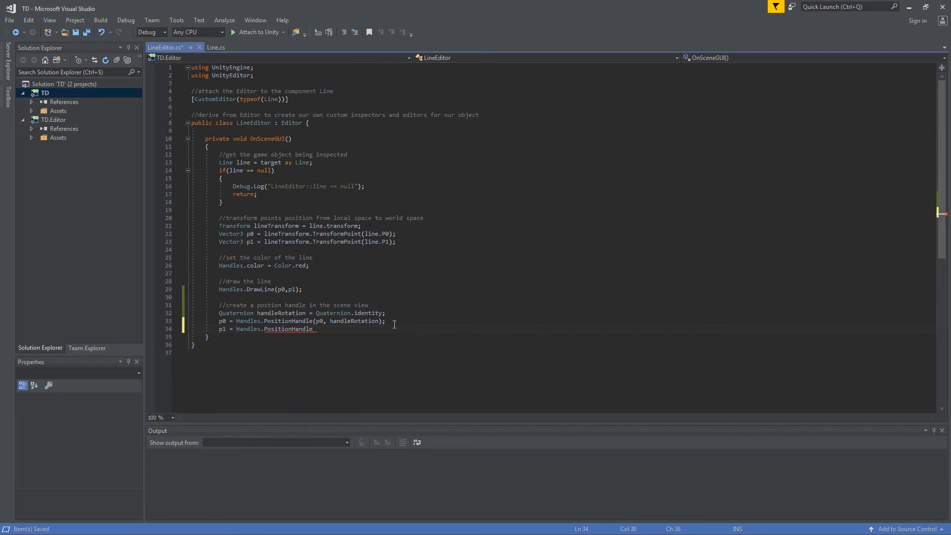
type("(p")
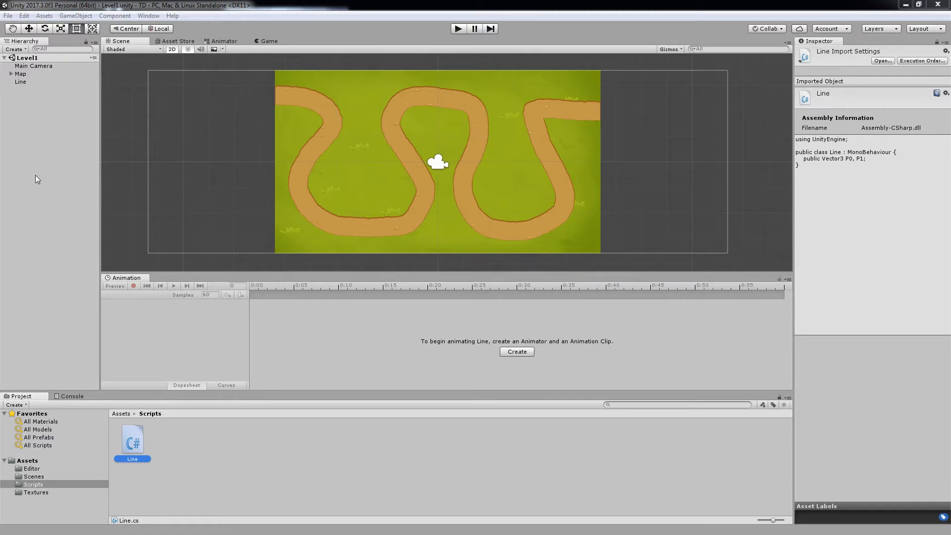
Select the Line script in Unity to view its details.
left_click(20, 81)
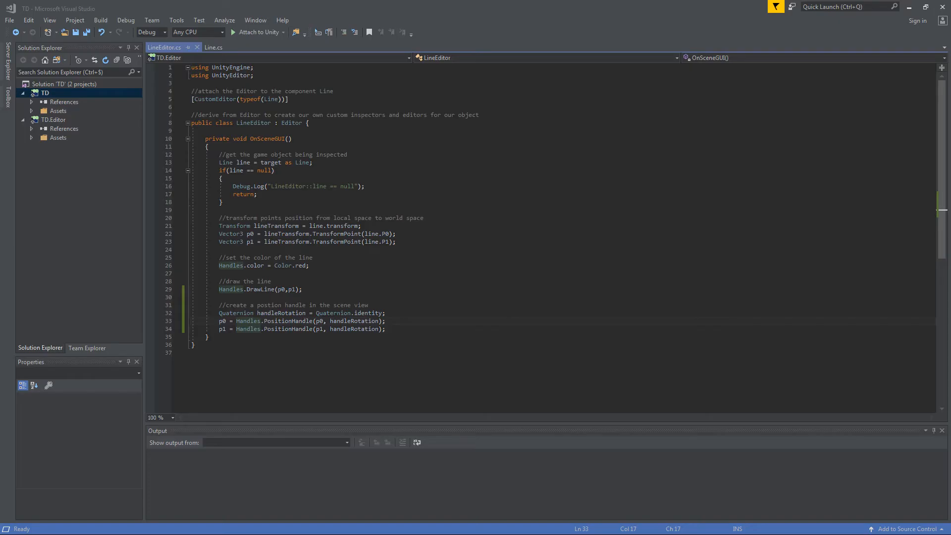
After the p1 handle line, call EditorGUI.BeginChangeCheck() with a 'check if position' comment.
left_click(408, 329)
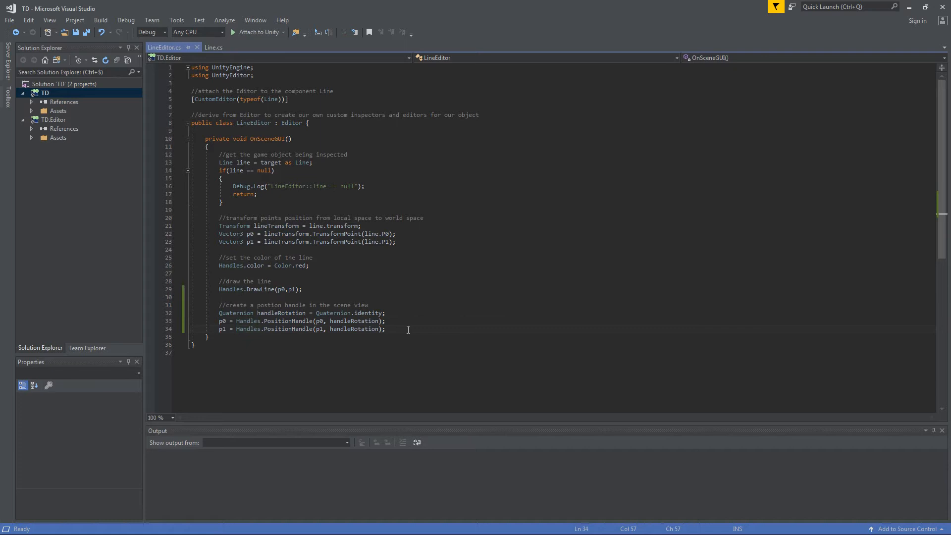
type("Edi")
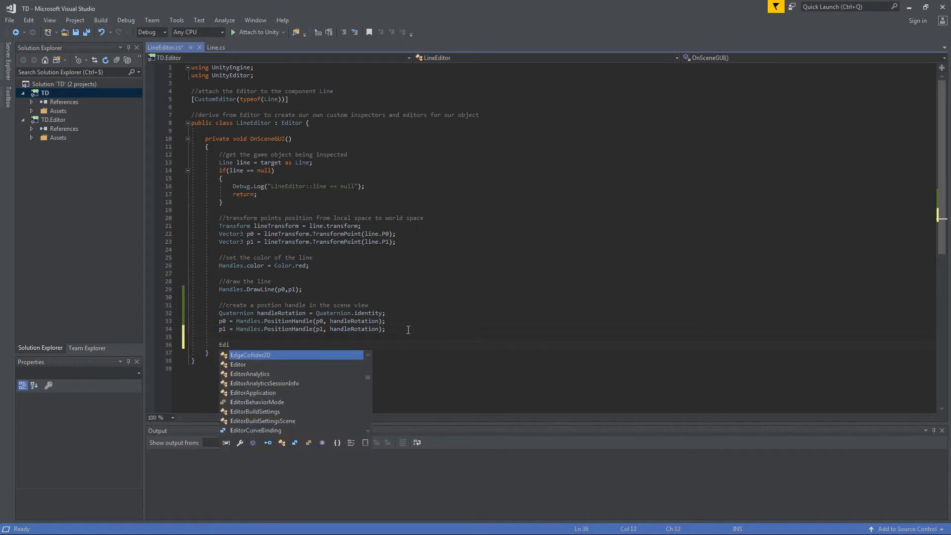
type("torGUI")
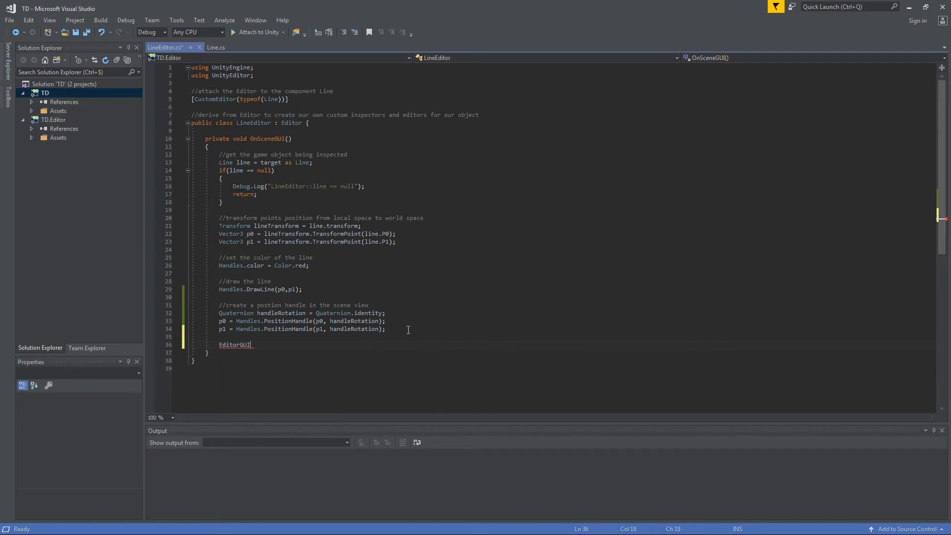
type(".che")
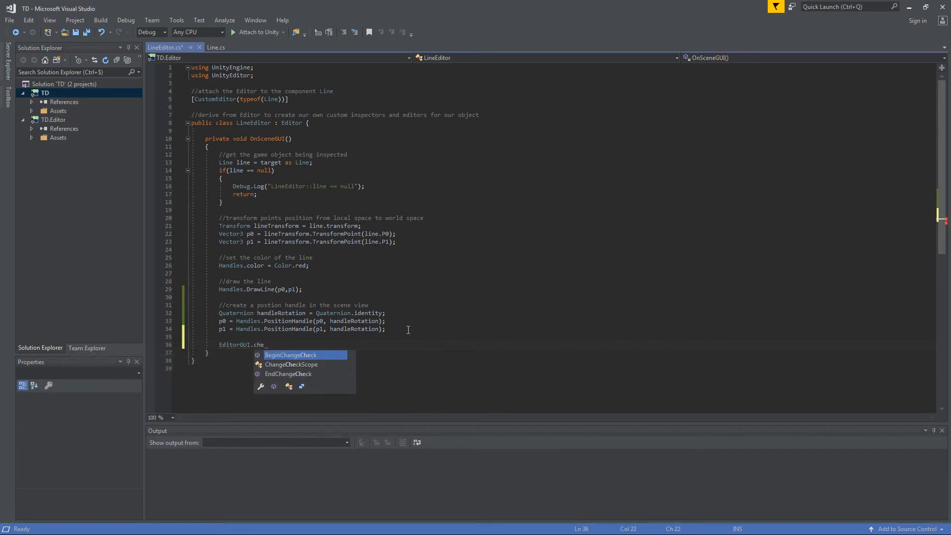
key("Tab")
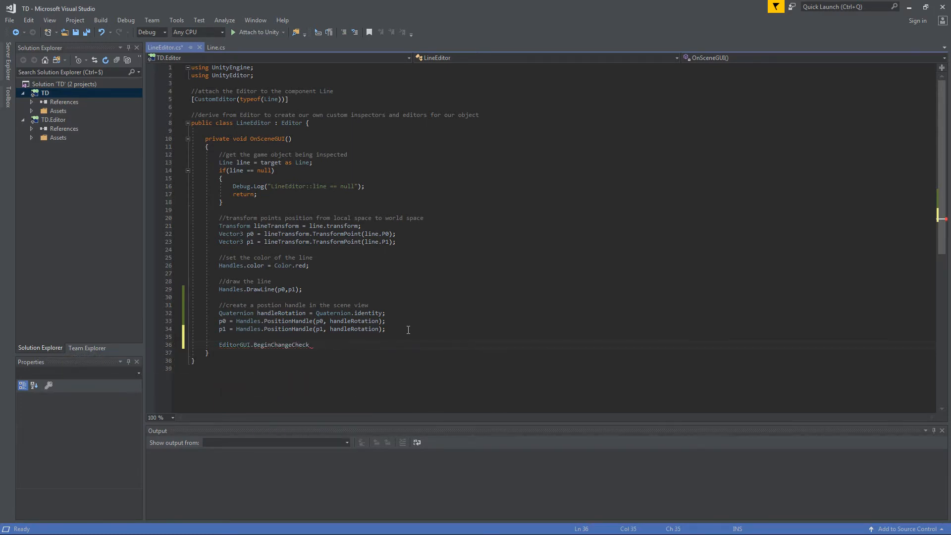
type("();")
type("//")
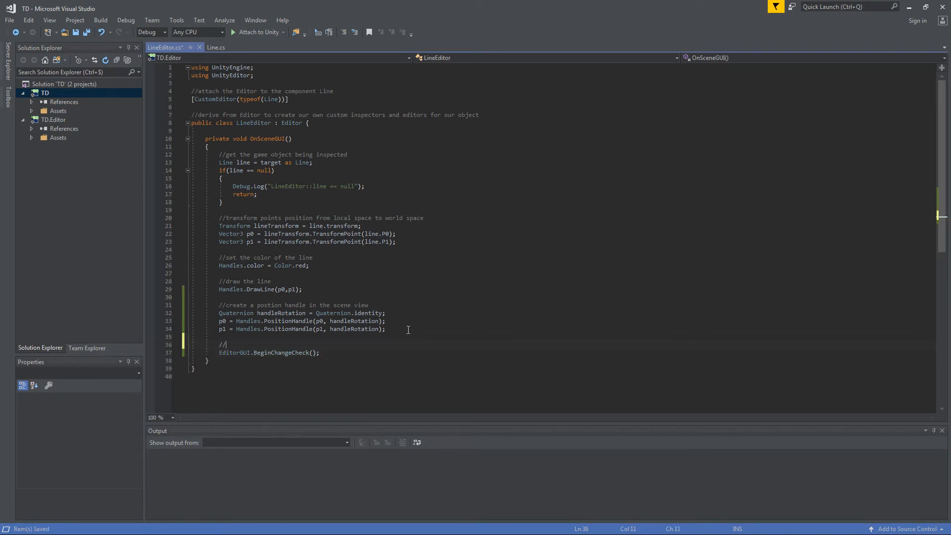
type("check")
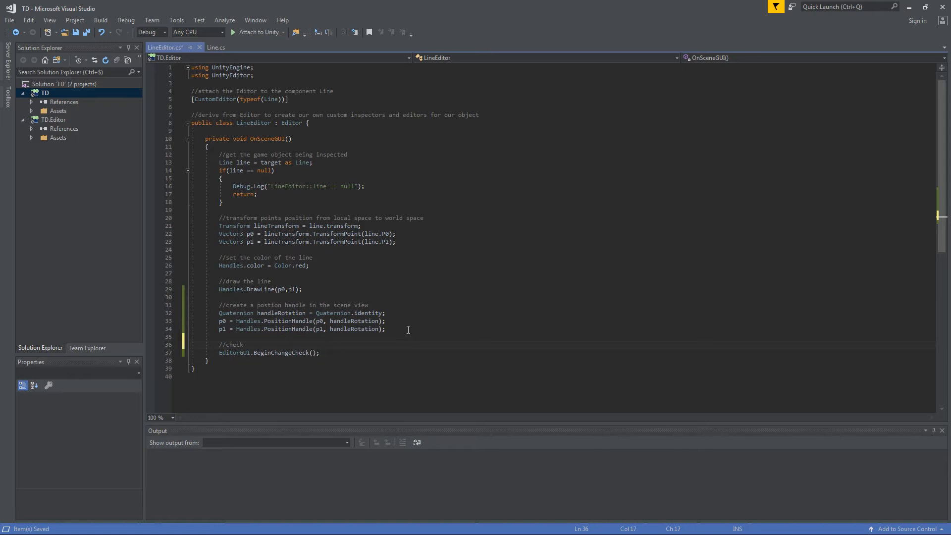
type("if position changed")
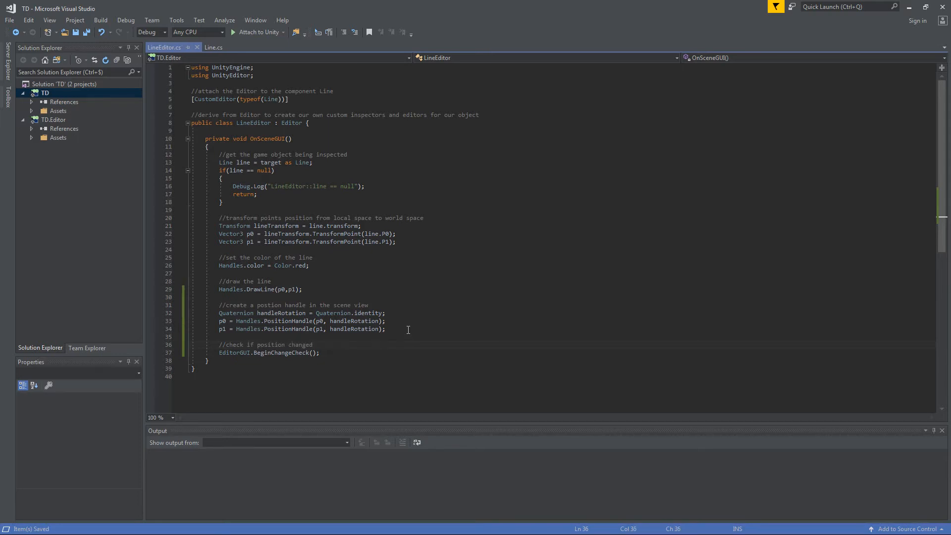
key("enter")
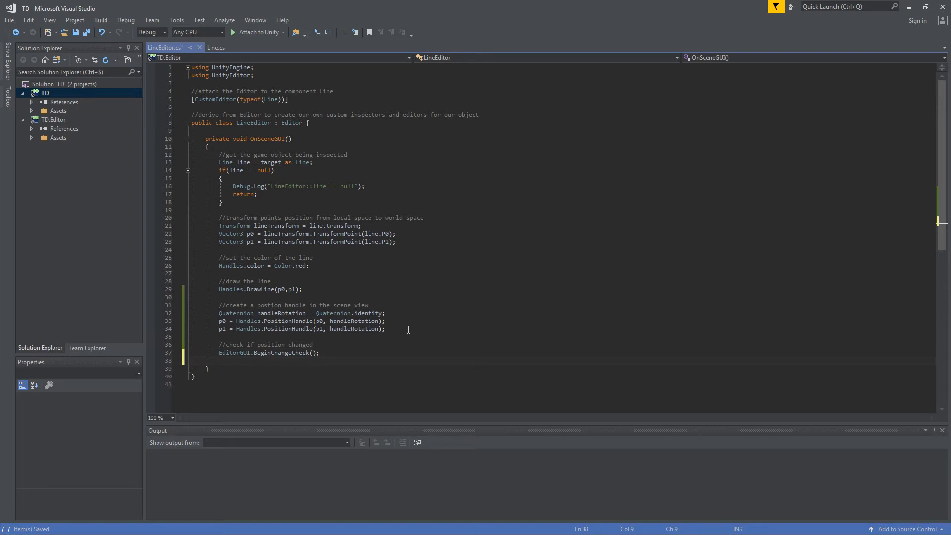
Add a 'get new pos' comment, reassign p0 from Handles.PositionHandle(p0...), and start if(Editor...).
type("//d")
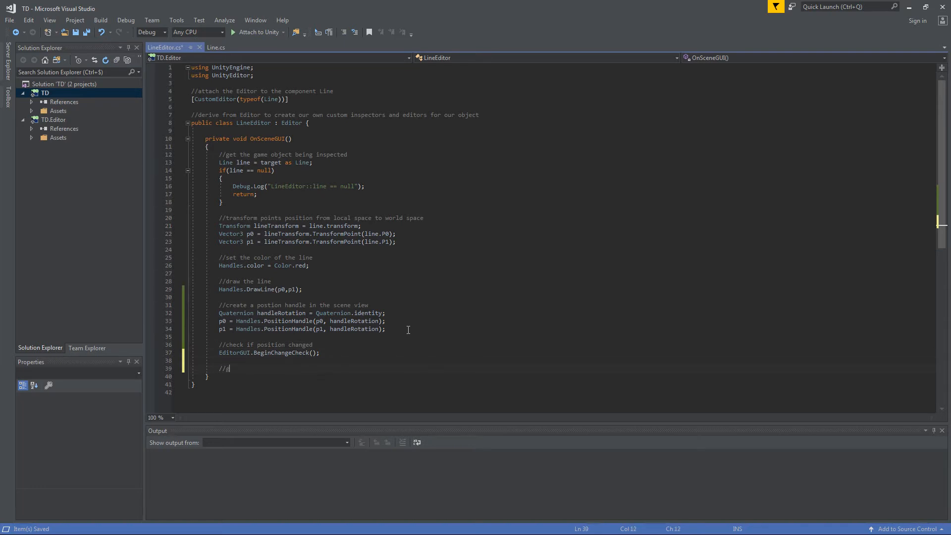
type("get new position")
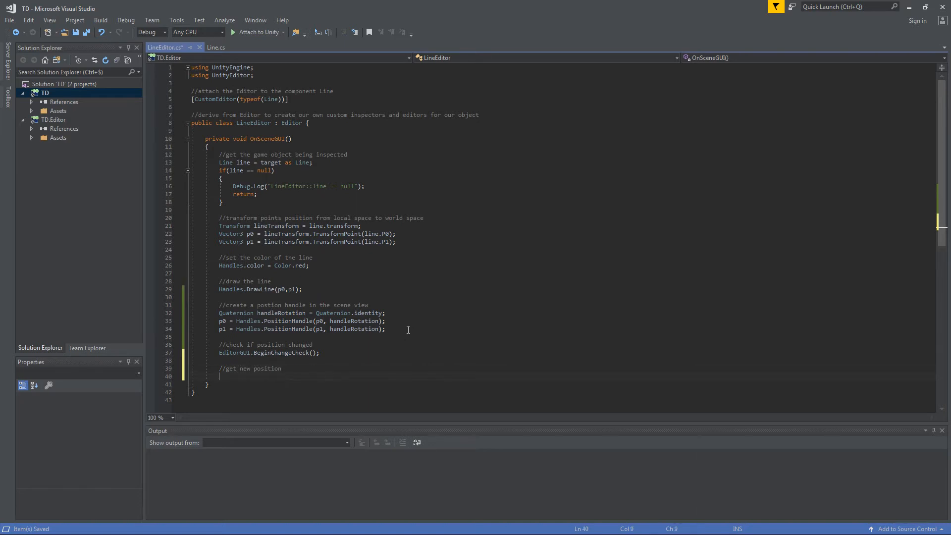
type("p0 =")
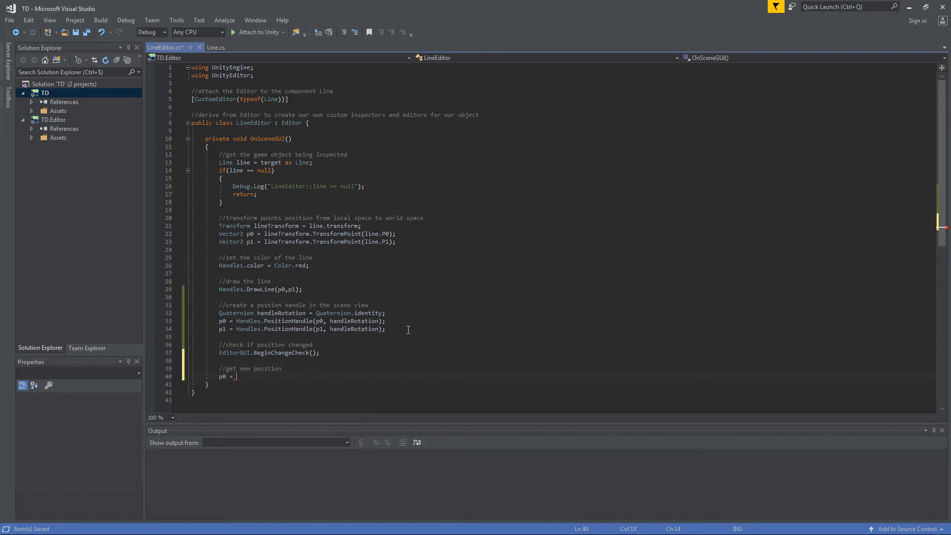
type("Handles")
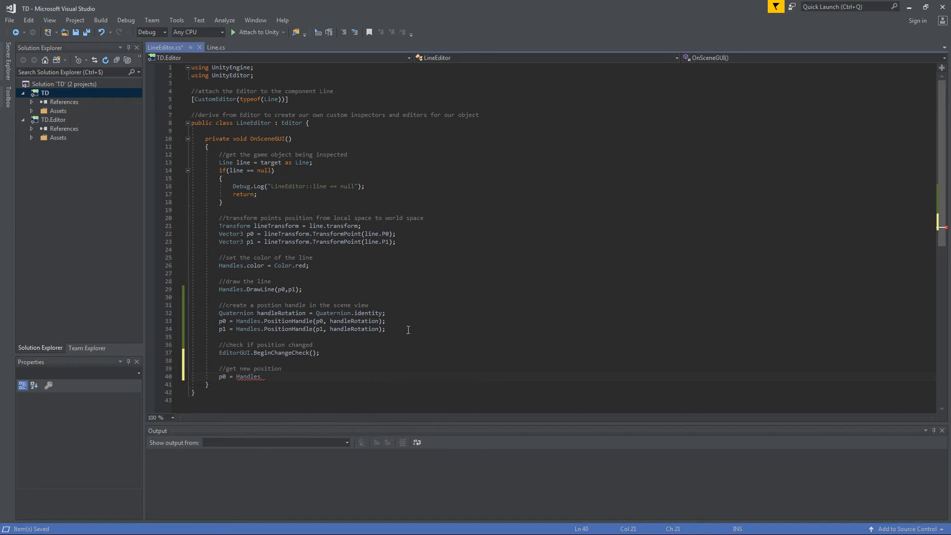
type("positionHandle(")
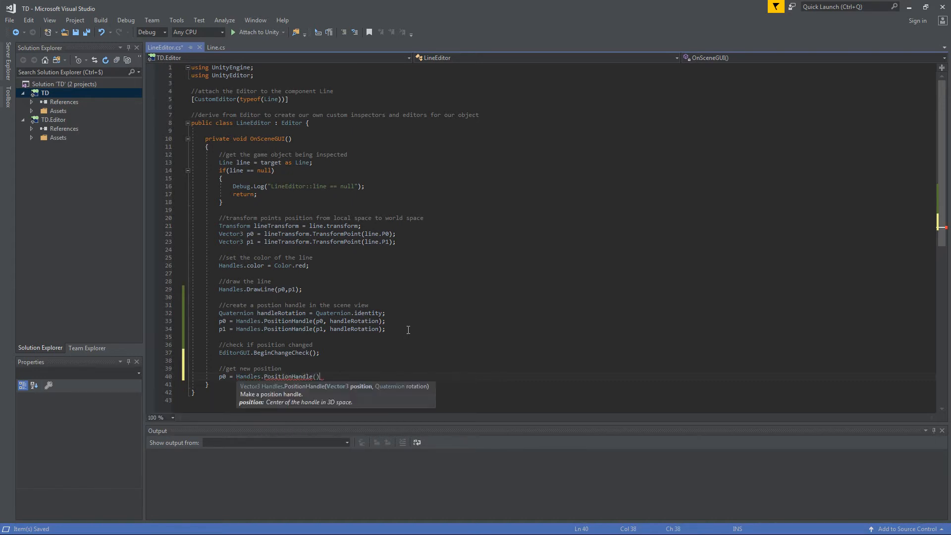
type("p0, handleRotation")
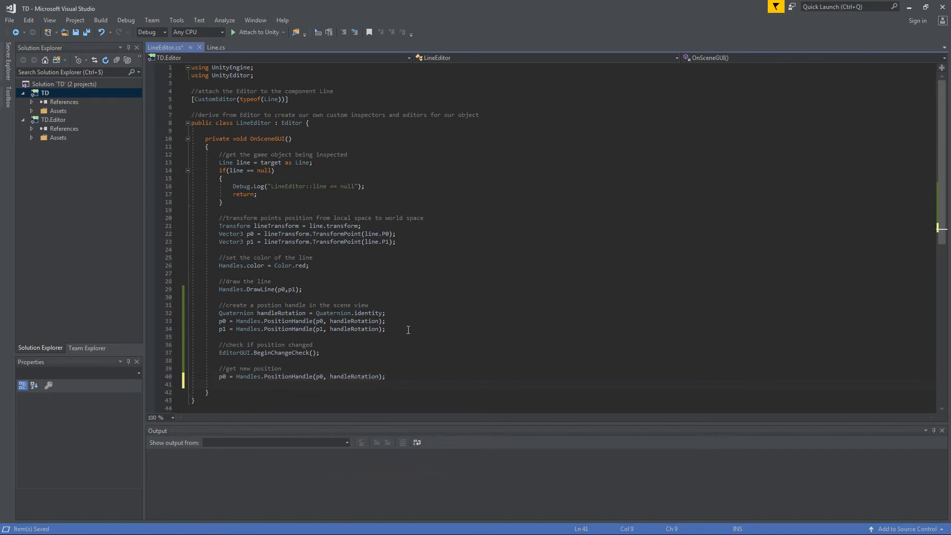
type("if()")
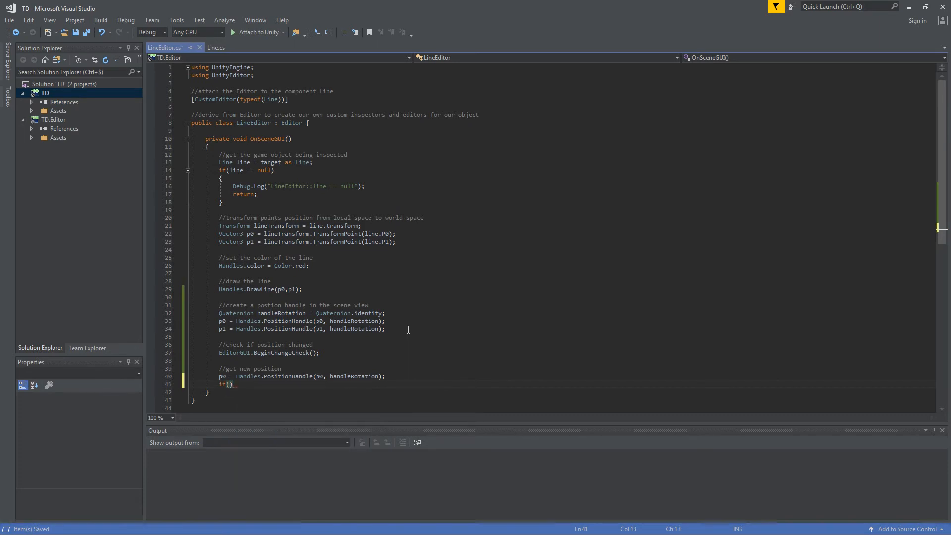
type("EditorGUI.EndChangeCheck(")
type("{")
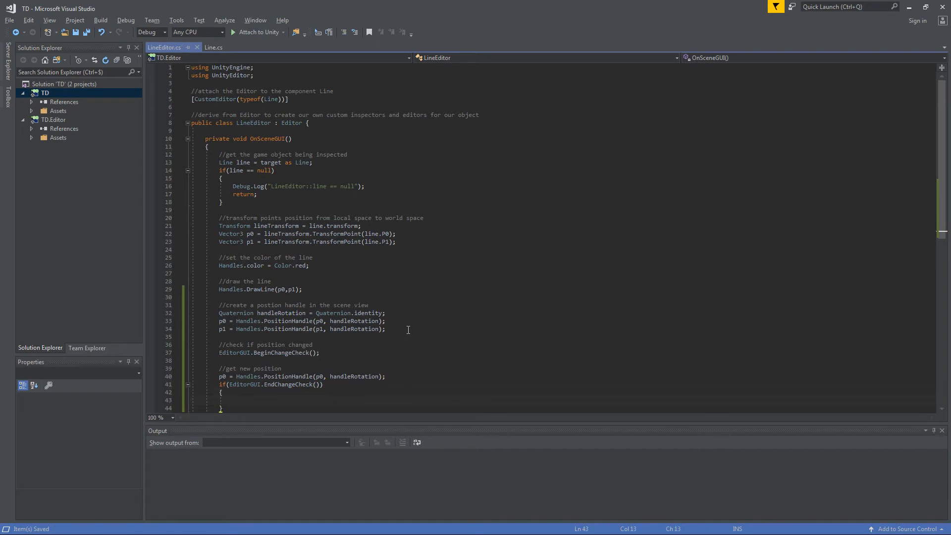
Inside the EndChangeCheck block set line.P0 = lineTransform.InverseTransformPoint(p0).
type("line.")
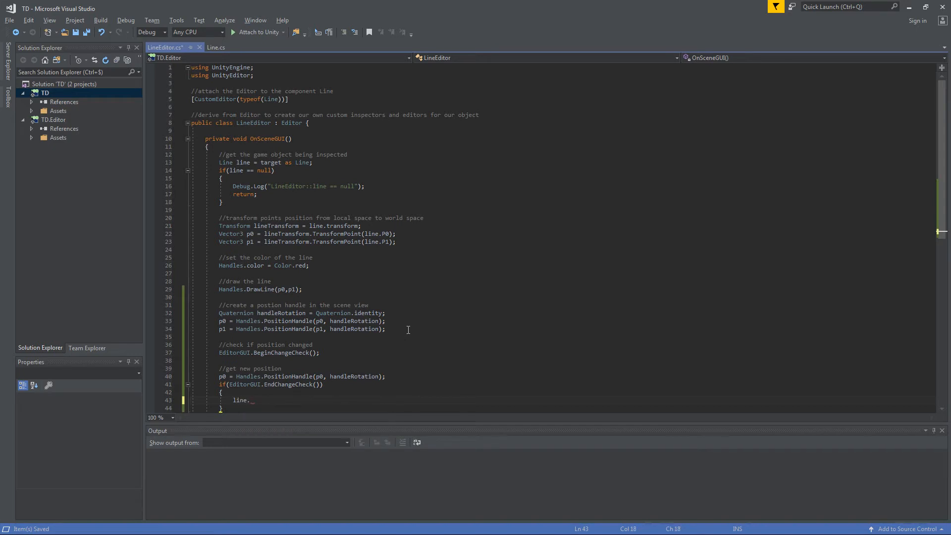
type("P0 =")
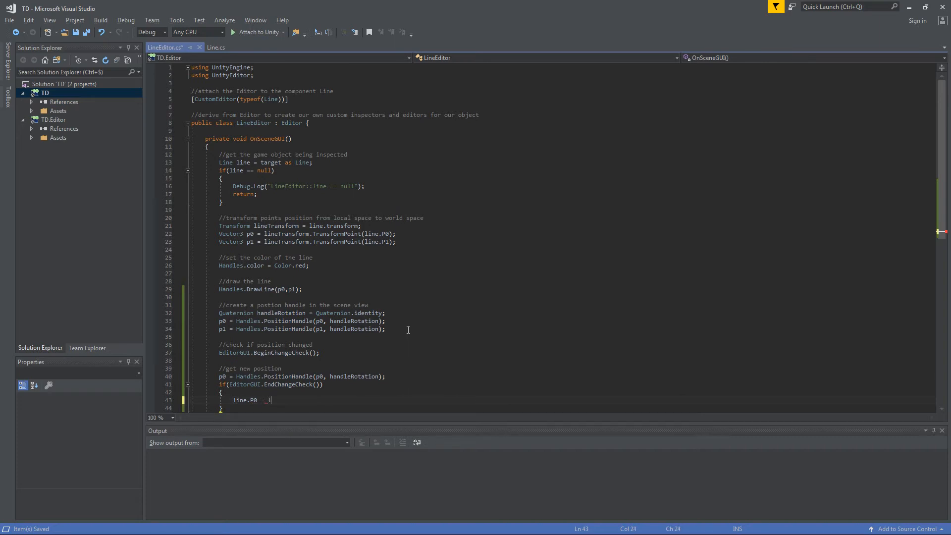
type("lineTransform")
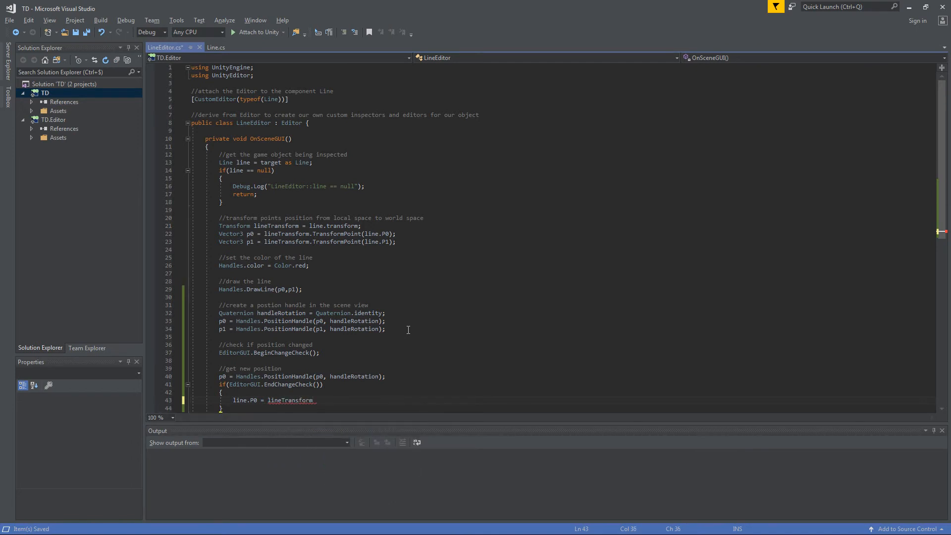
type("inv")
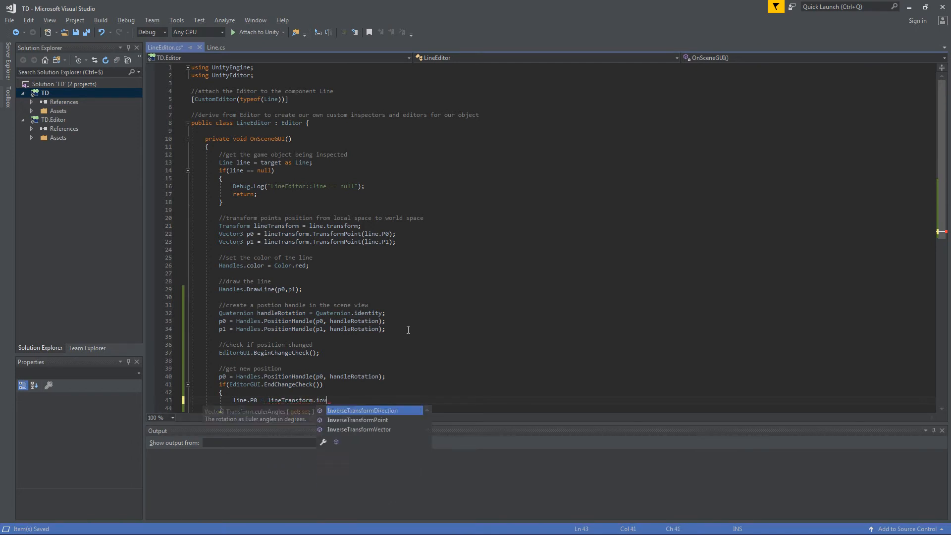
type("ers")
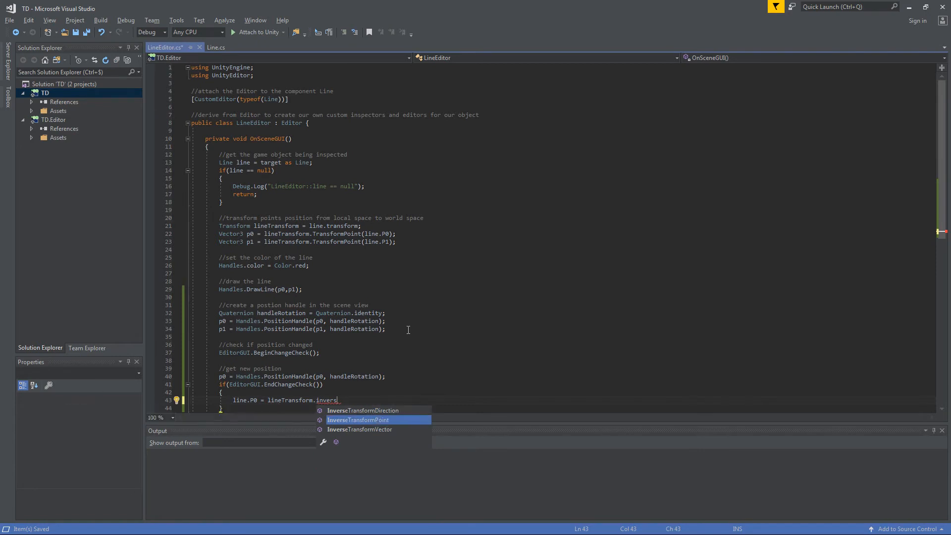
key("Tab")
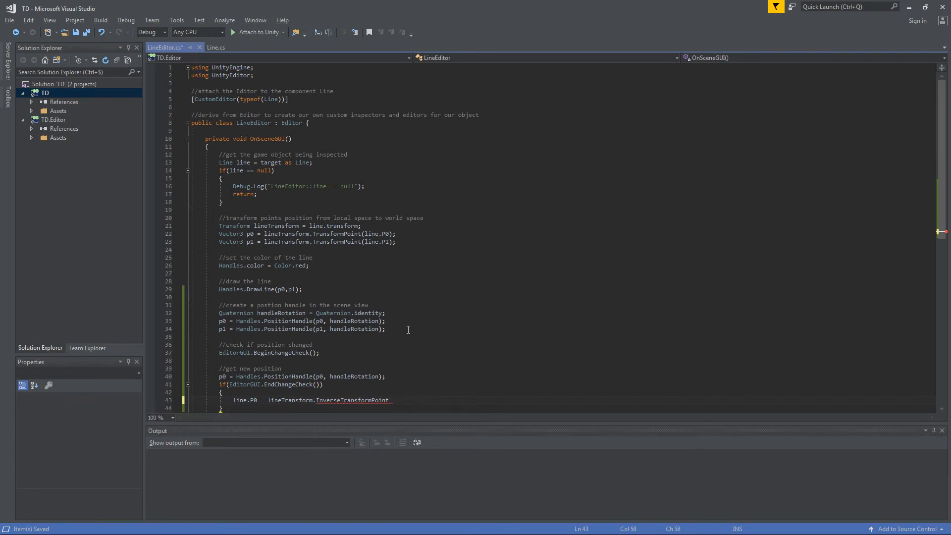
type("(p0);")
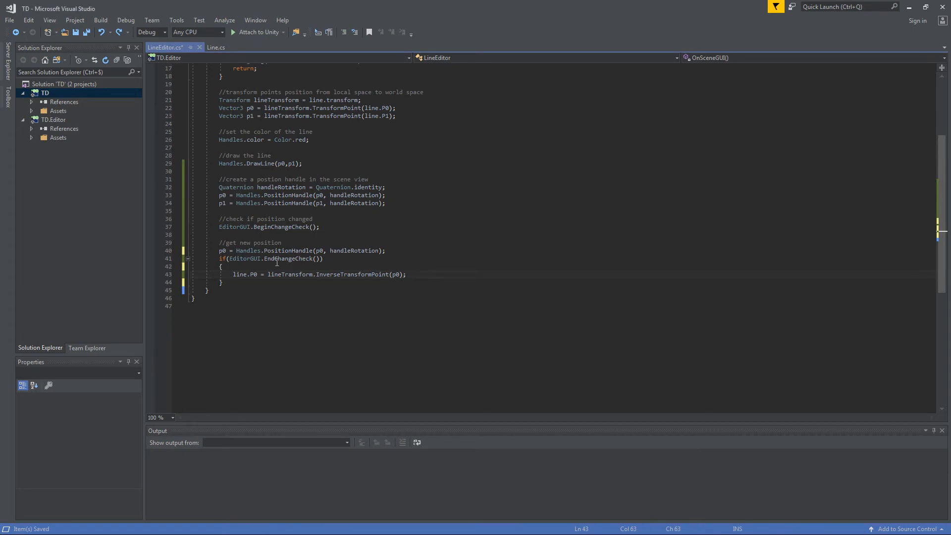
Add the '//update p0' and '//when position change ended' comments.
type("//")
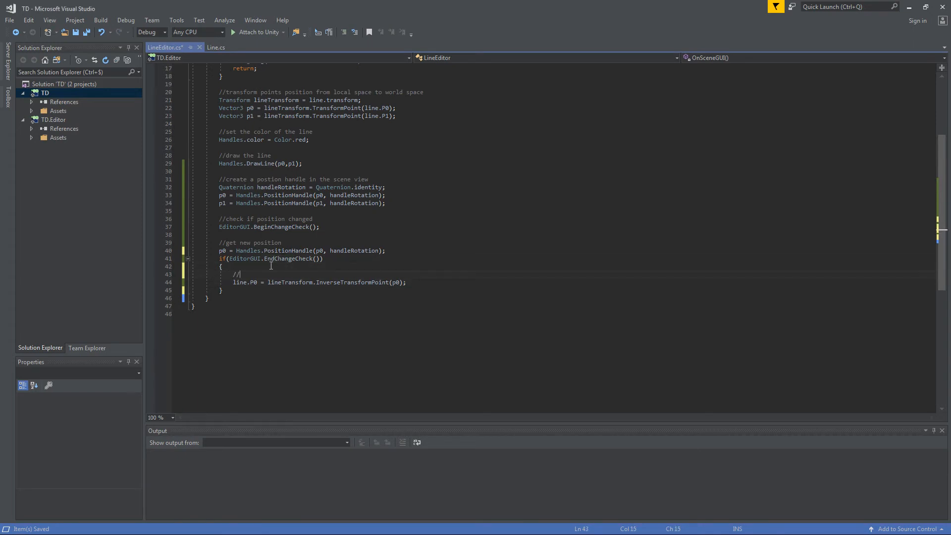
type("update p0")
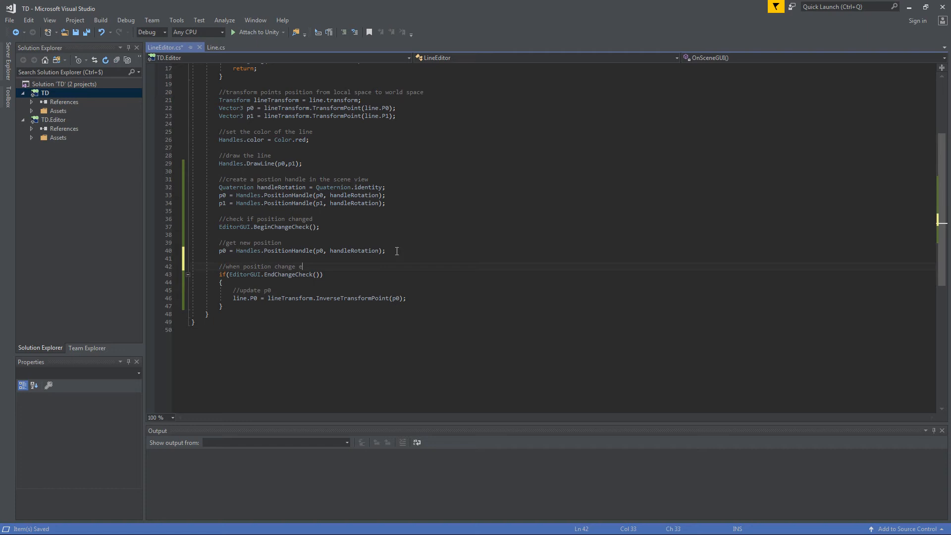
type("nded")
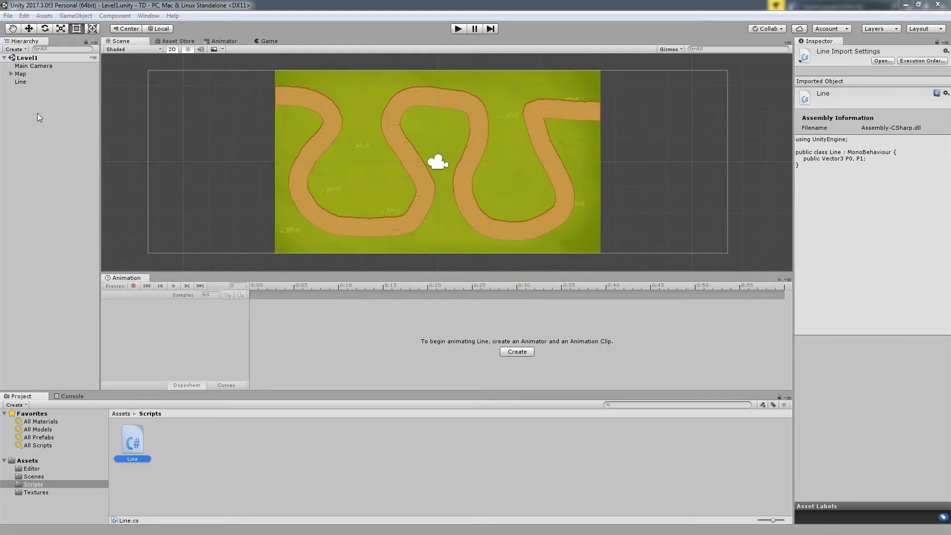
Select Line and drag its P0 and P1 handles toward the top-left of the map.
left_click(20, 81)
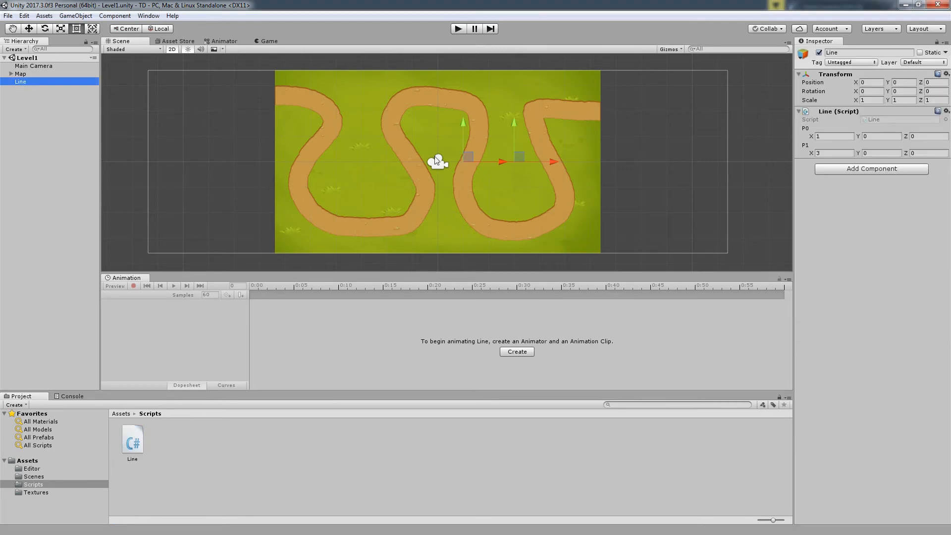
left_click_drag(467, 156, 454, 130)
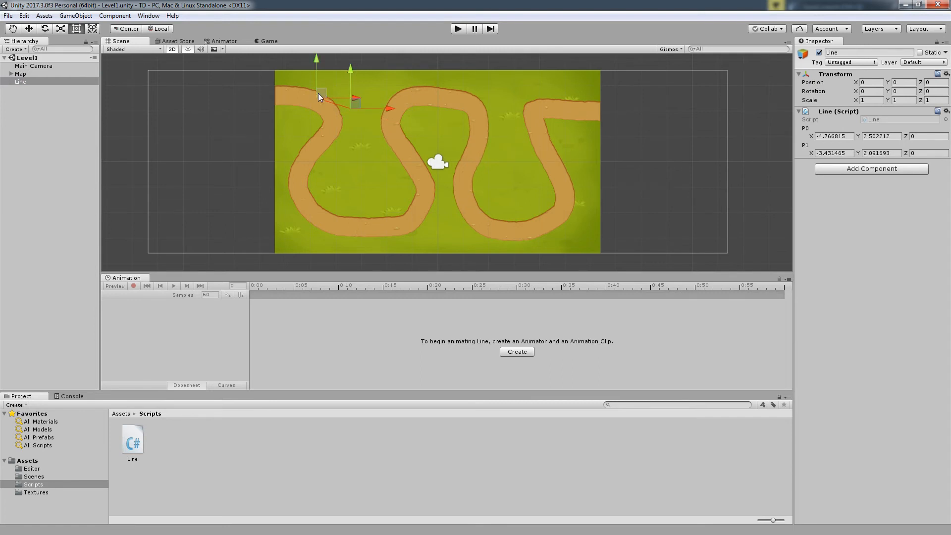
left_click_drag(319, 97, 272, 90)
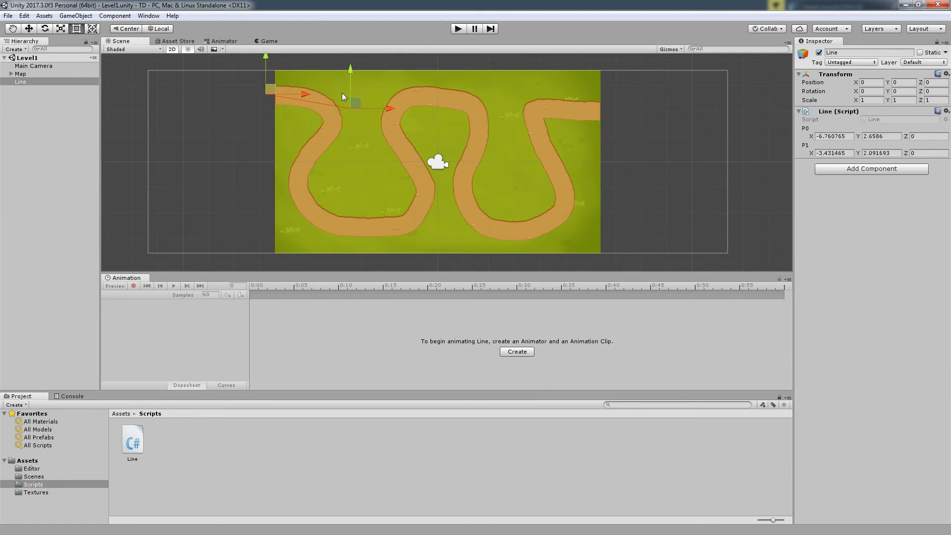
left_click_drag(355, 103, 328, 99)
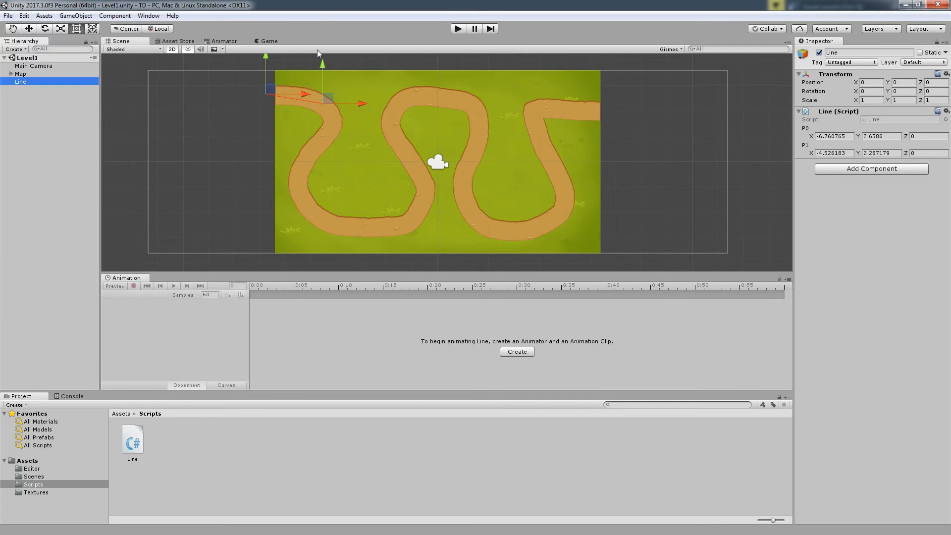
Check the Edit menu and find the handle moves cannot be undone.
left_click(23, 16)
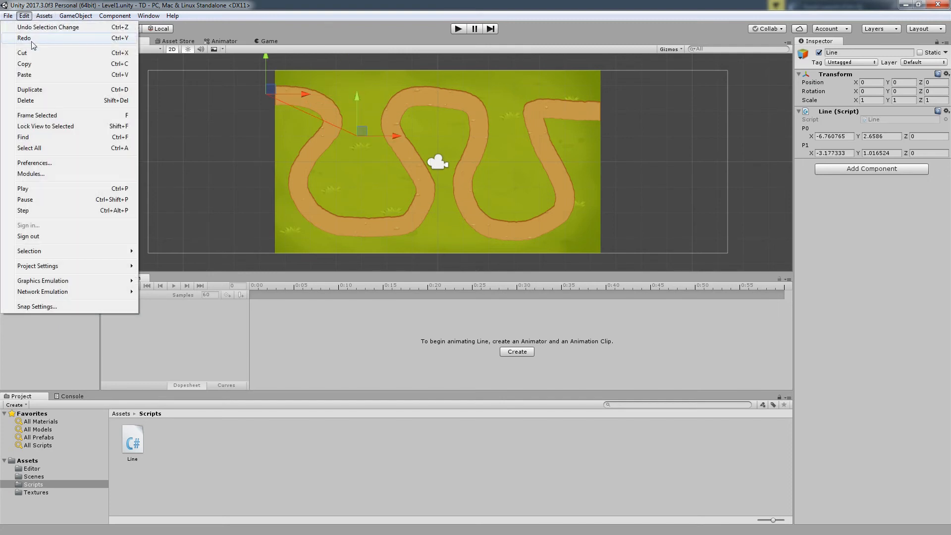
left_click(304, 33)
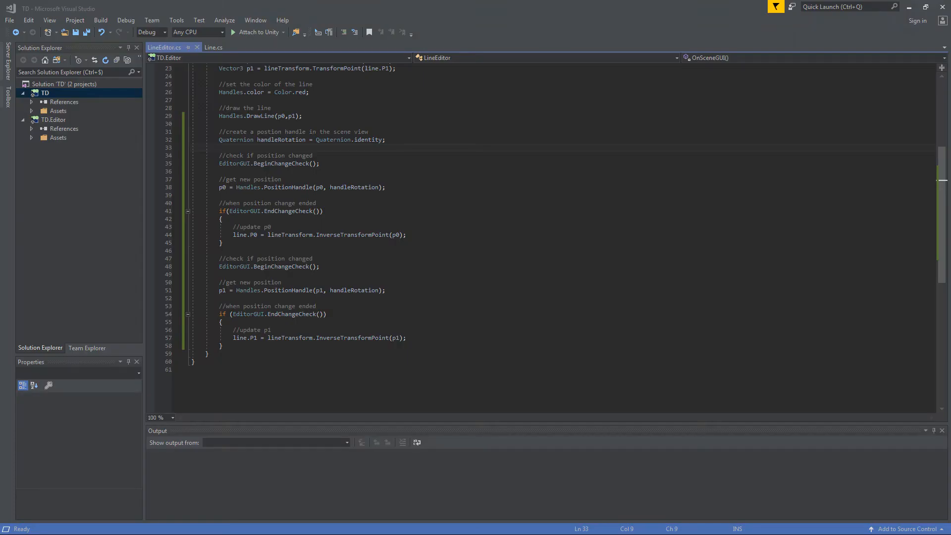
In the P0 block add '//mark the object as changed' and Undo.RecordObject(line, "Move Point").
left_click(249, 211)
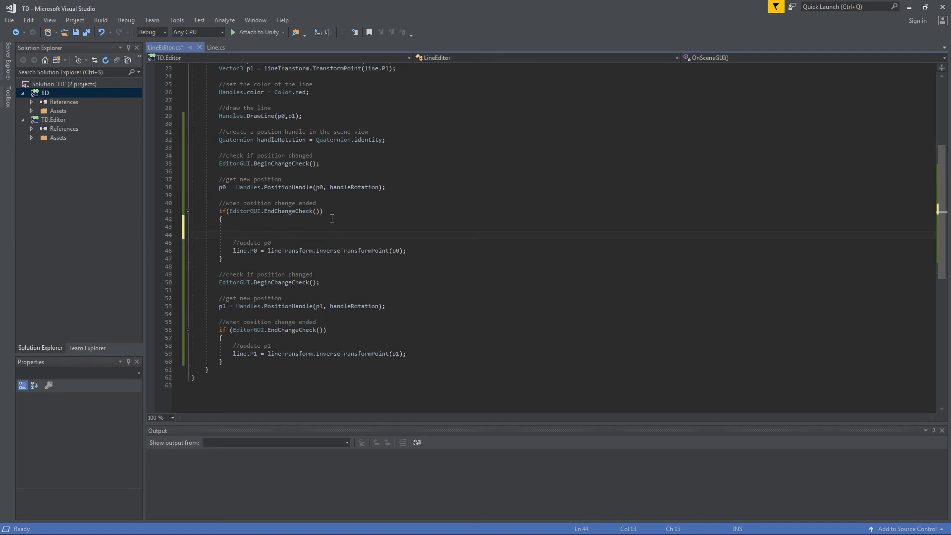
type("//mark the object")
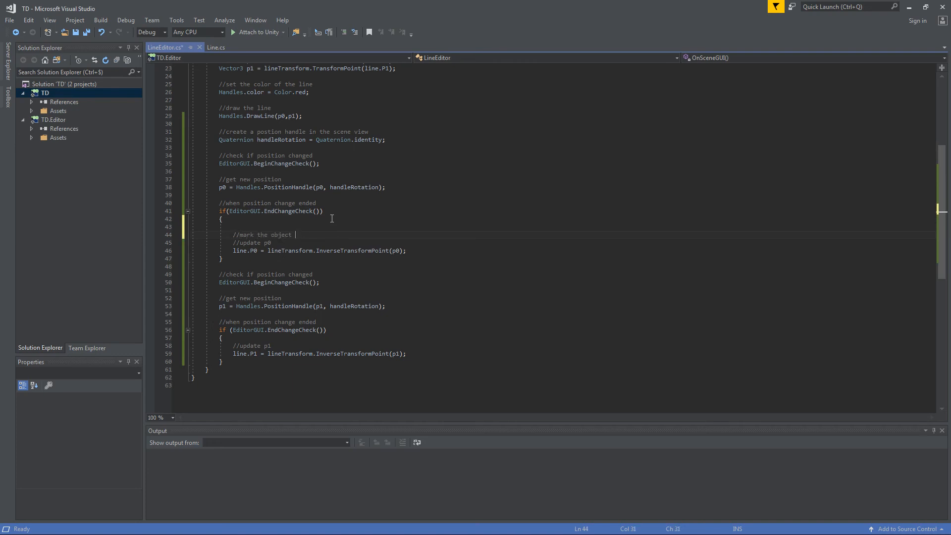
type("as changed")
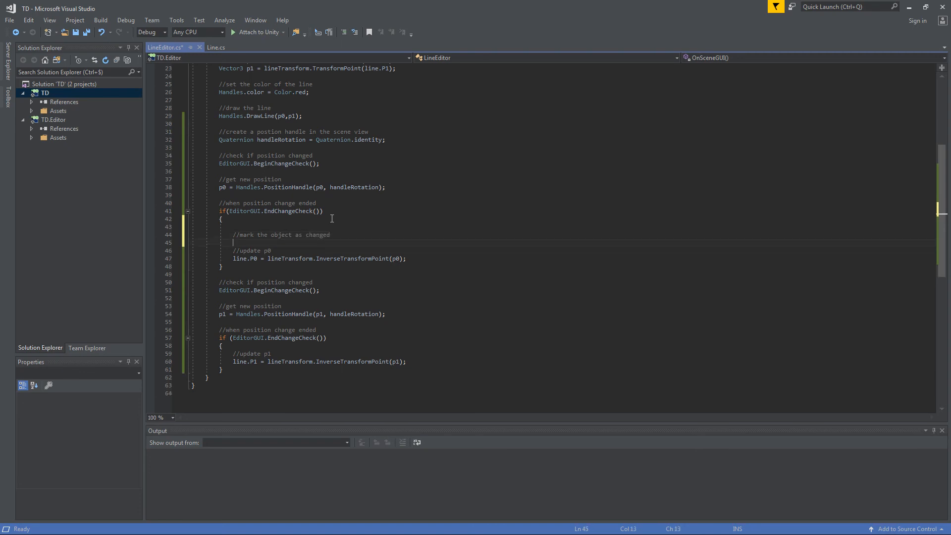
type("und")
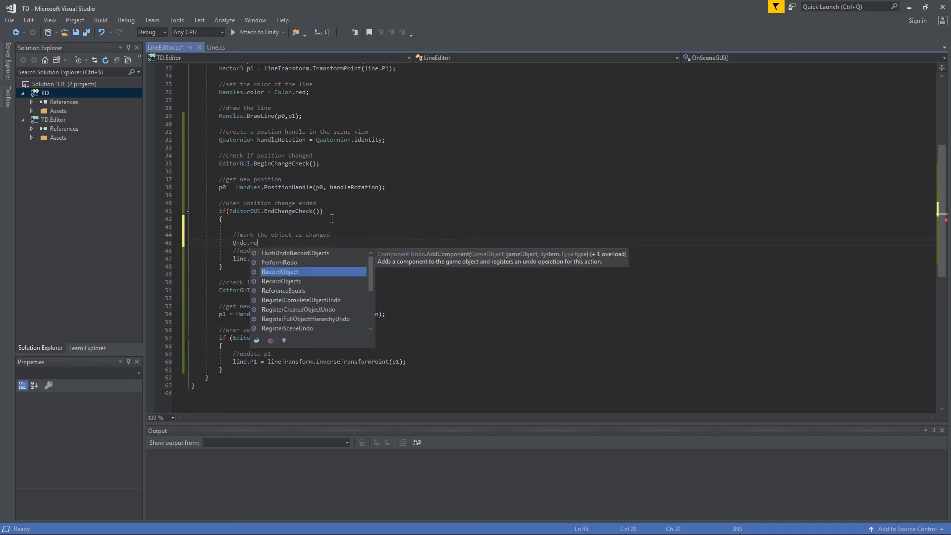
type("cordObject")
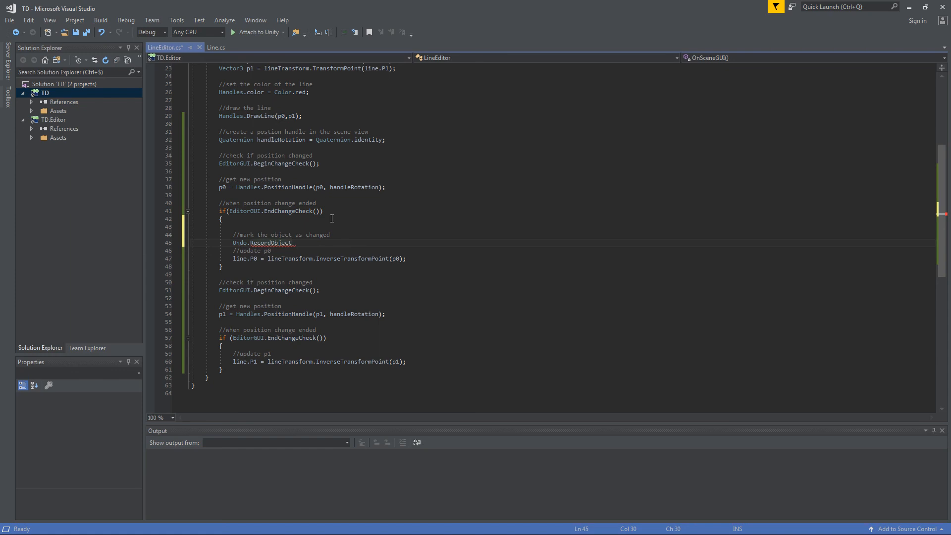
type("(line")
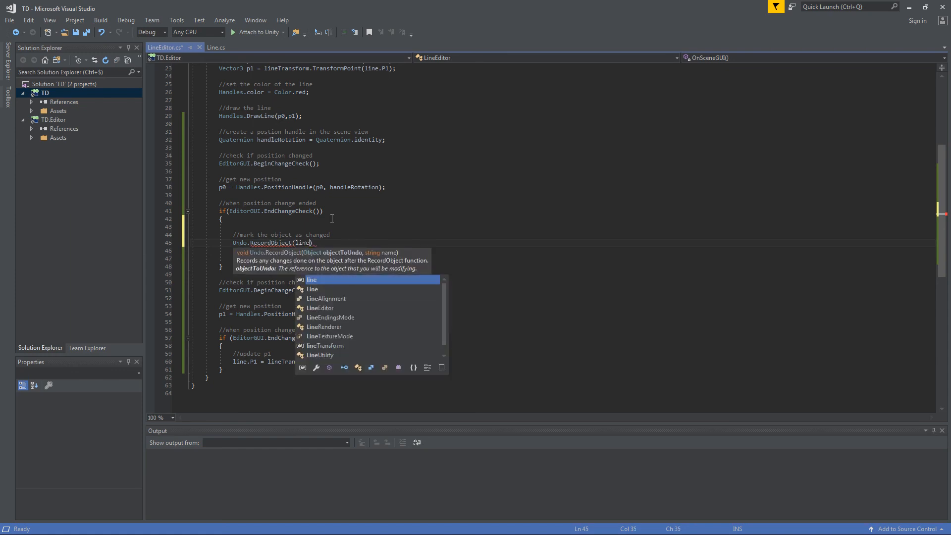
type(",")
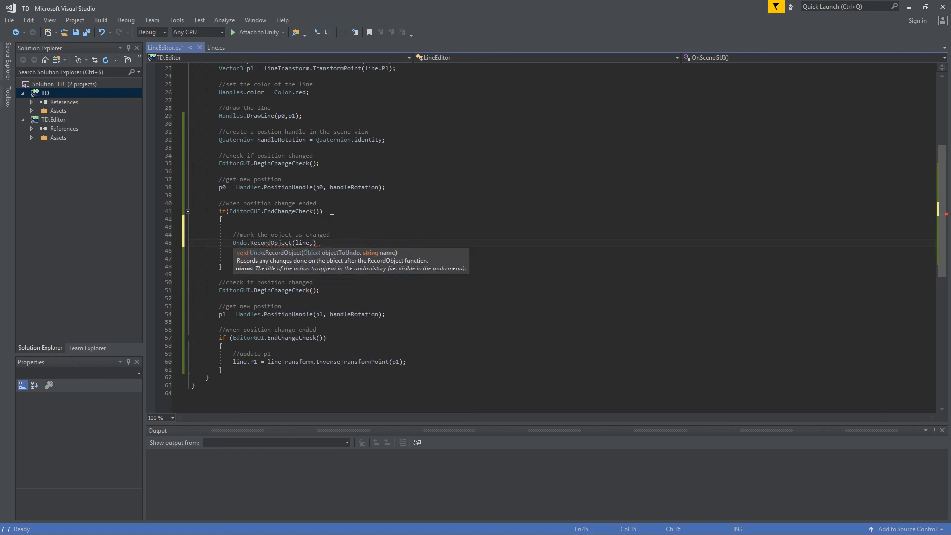
type("\"\"")
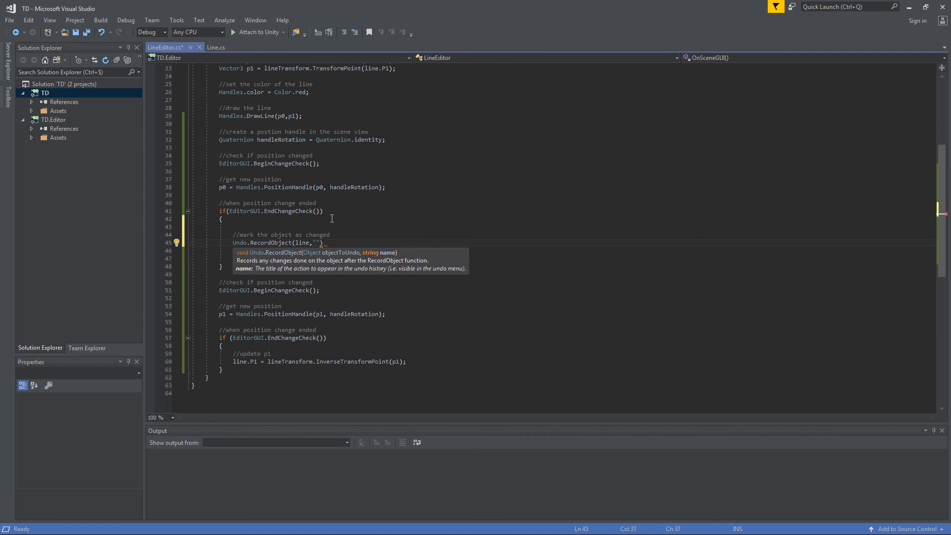
type("Move")
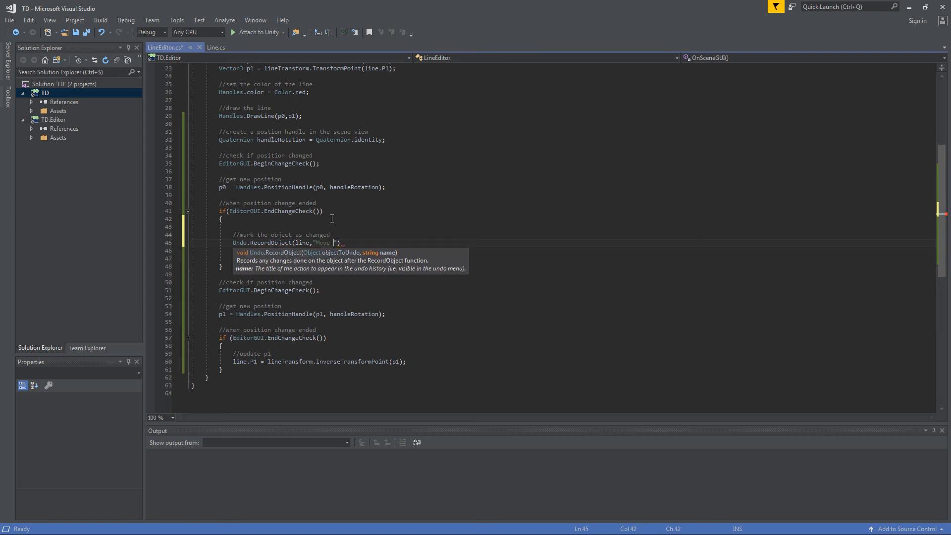
type("Point")
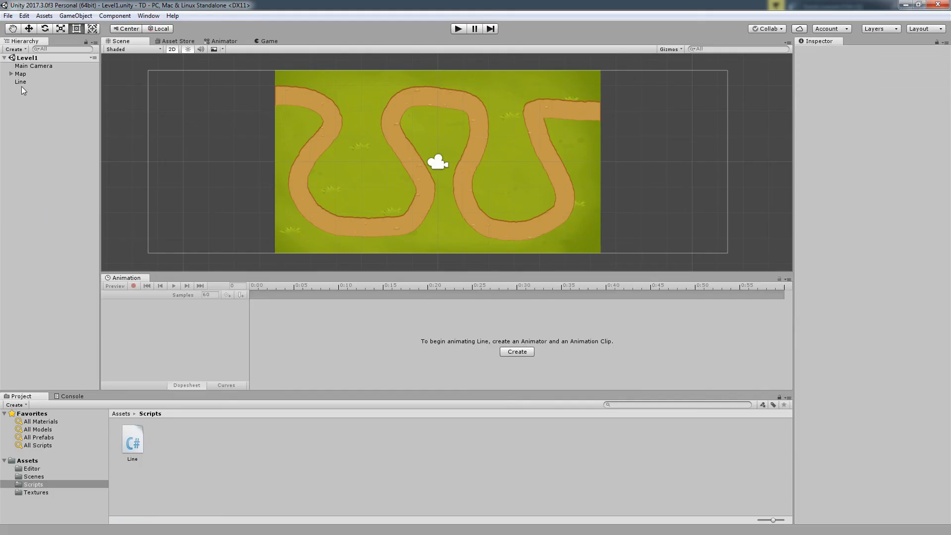
Drag Line's P1 handle and confirm the Edit menu now offers Undo Move Point.
left_click(18, 81)
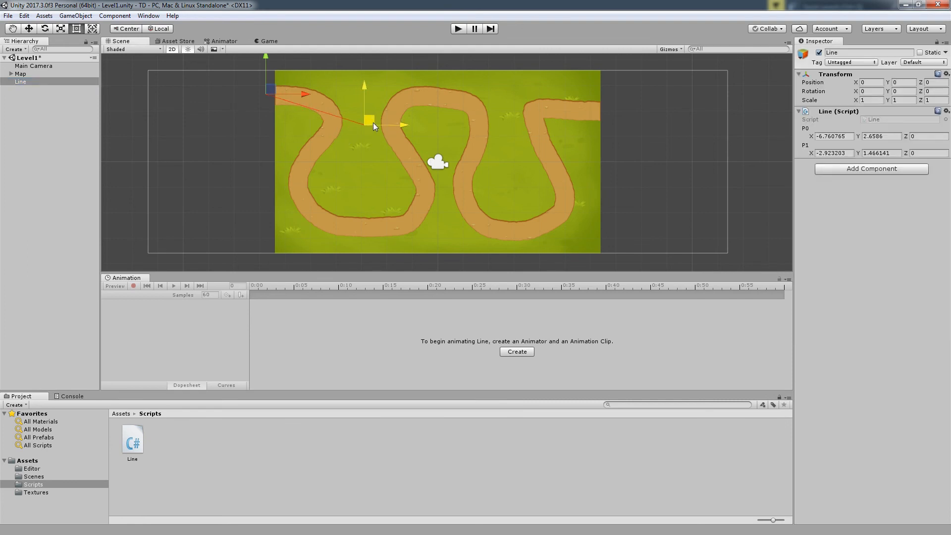
left_click_drag(370, 121, 374, 126)
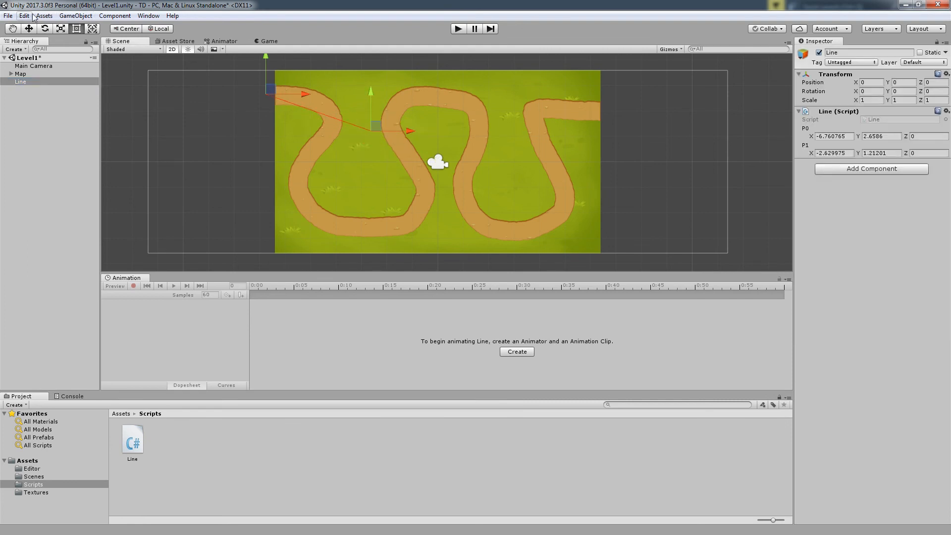
left_click(32, 16)
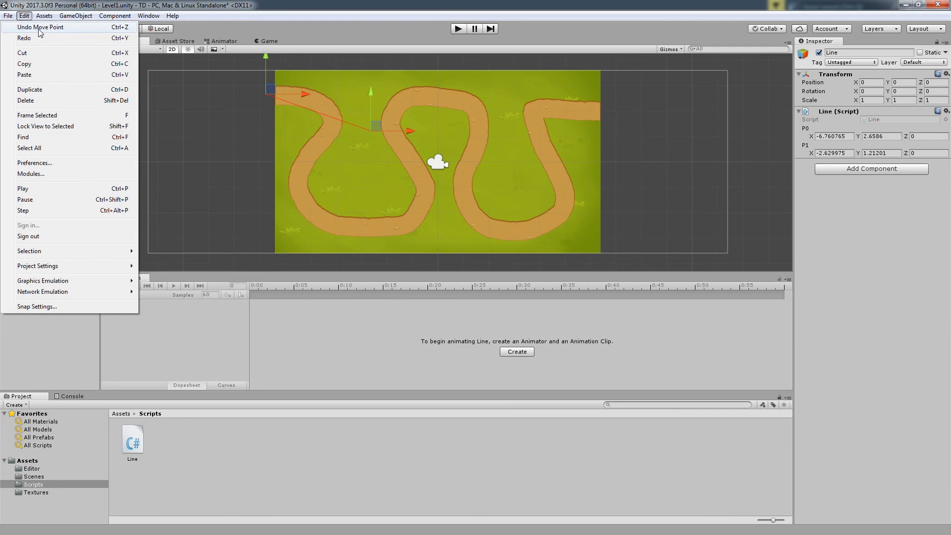